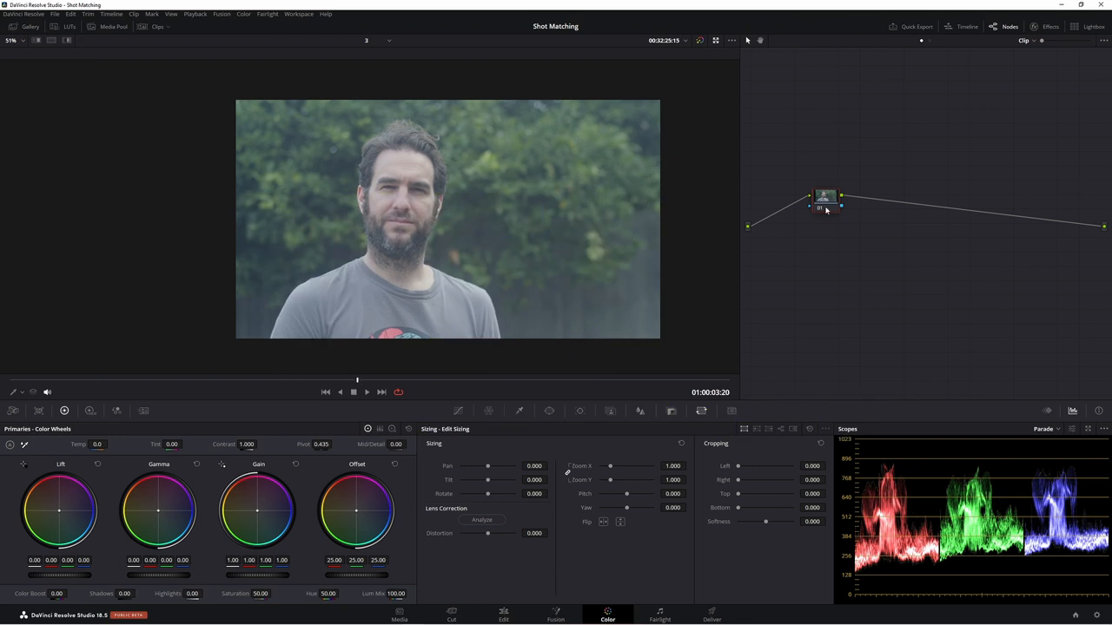
Step: Reposition the correction node and bring up the timeline settings for a 4:3 frame
drag(824, 198, 817, 226)
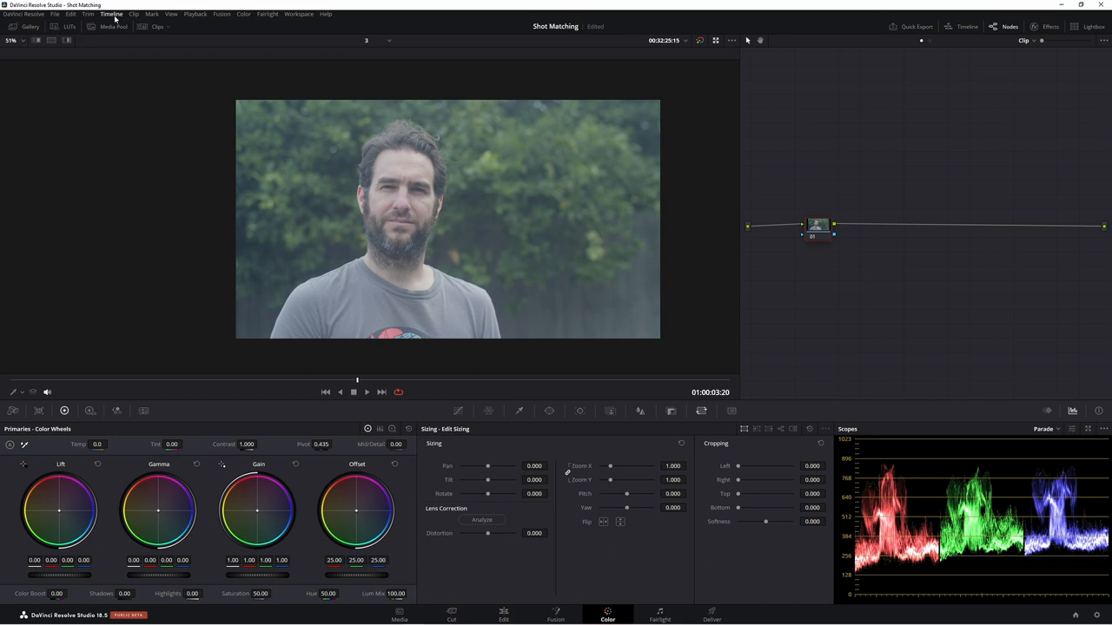
click(111, 14)
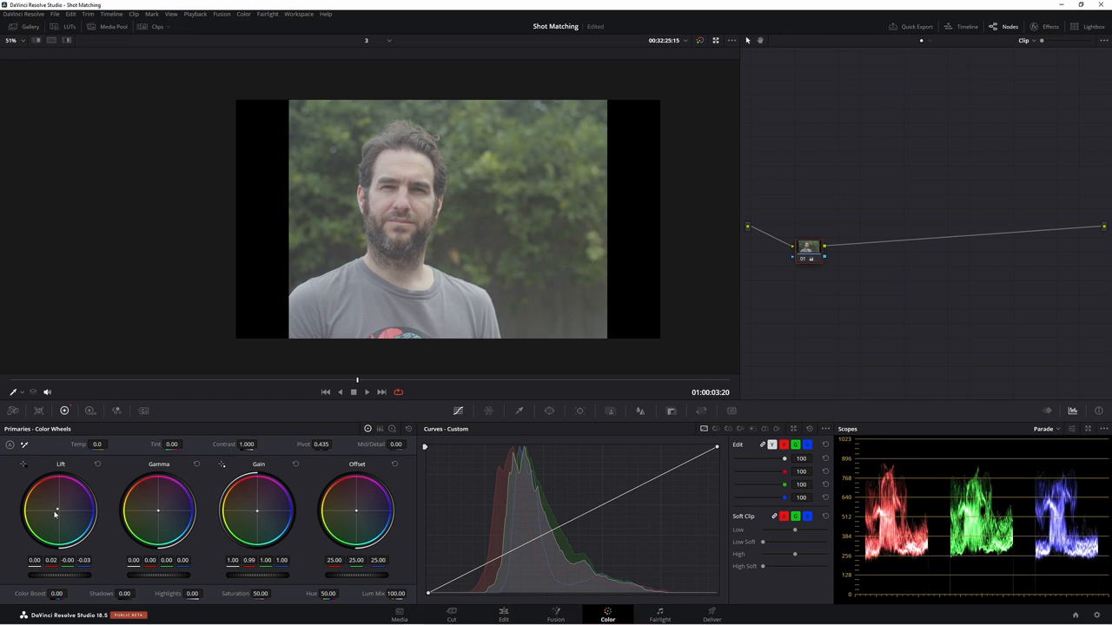
mouse_move(519, 285)
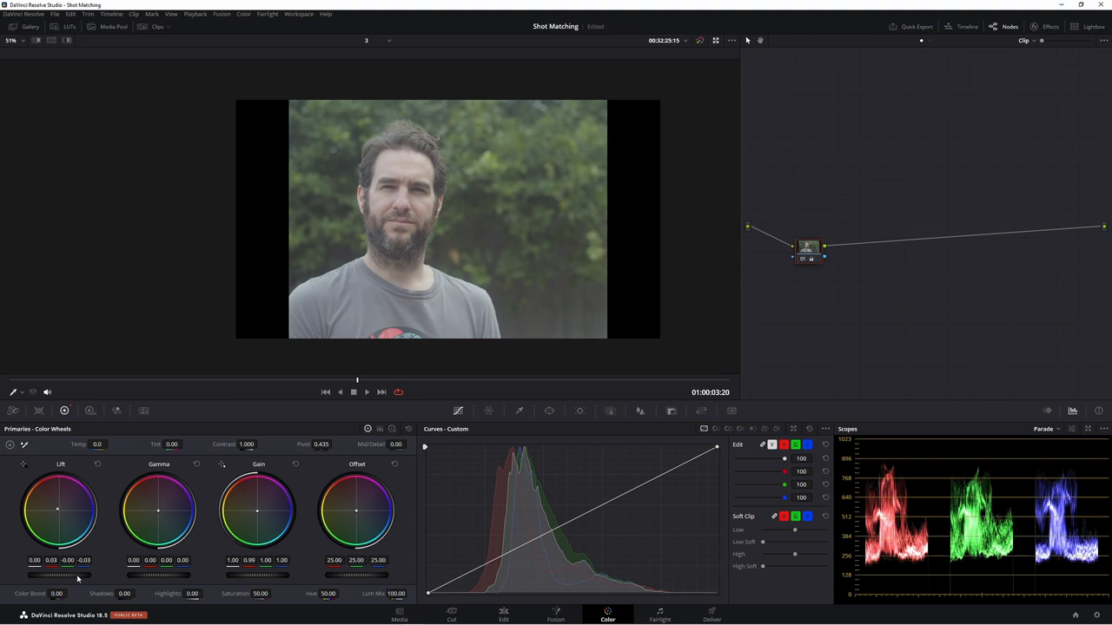
Step: Pull the Lift wheel down slightly to deepen the flat shot's blacks
drag(59, 511, 52, 521)
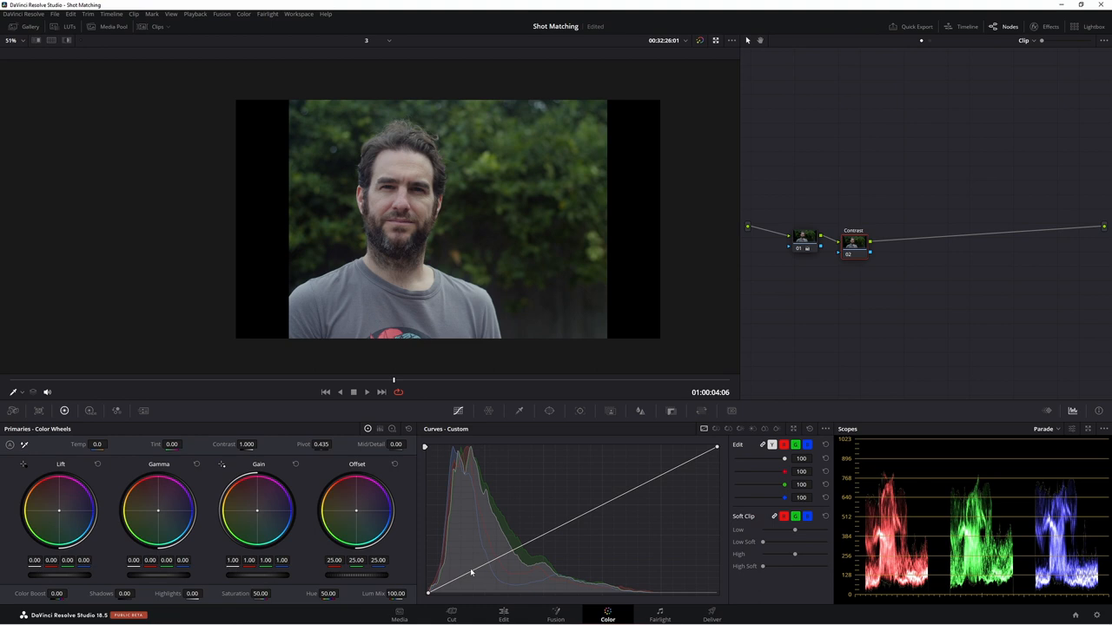
mouse_move(451, 577)
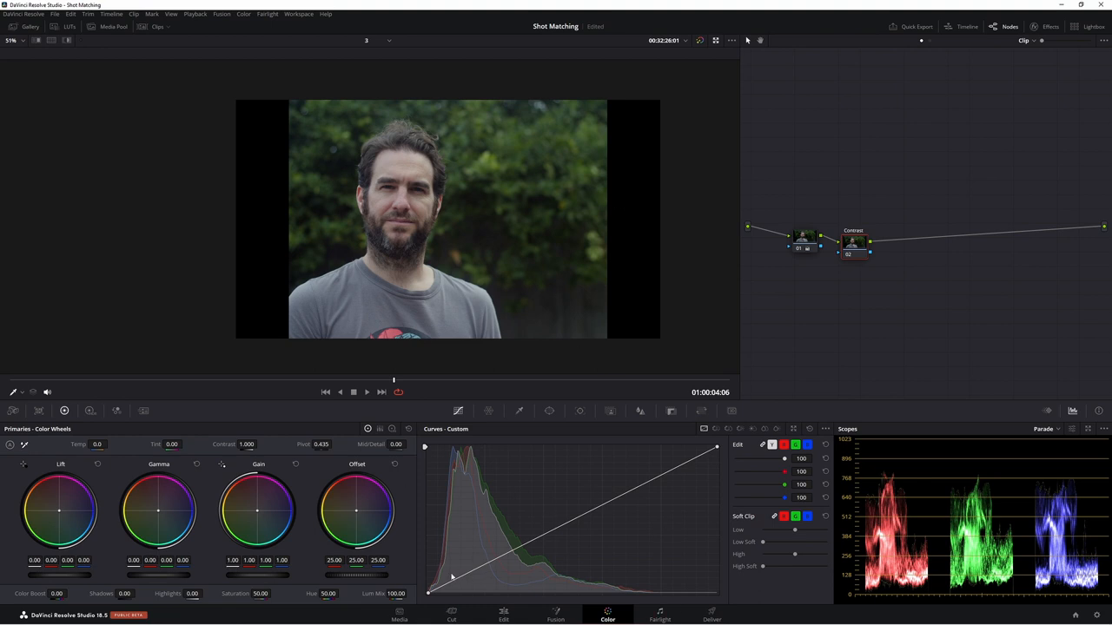
mouse_move(468, 577)
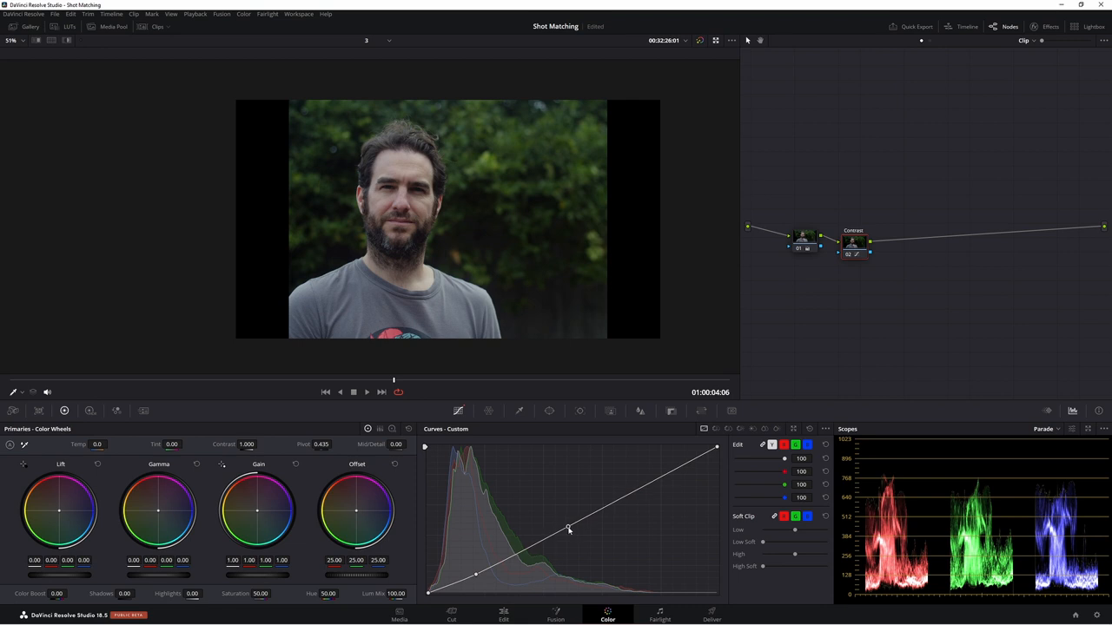
Step: Bend the luma curve's midpoint to add film-like S-curve contrast
drag(570, 528, 570, 534)
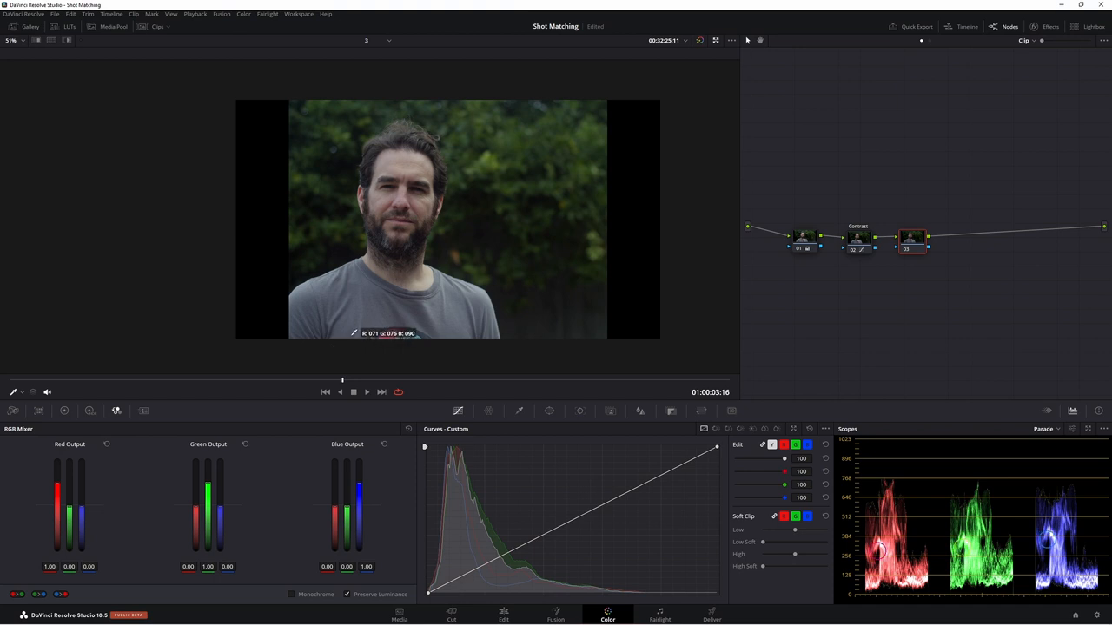
mouse_move(539, 184)
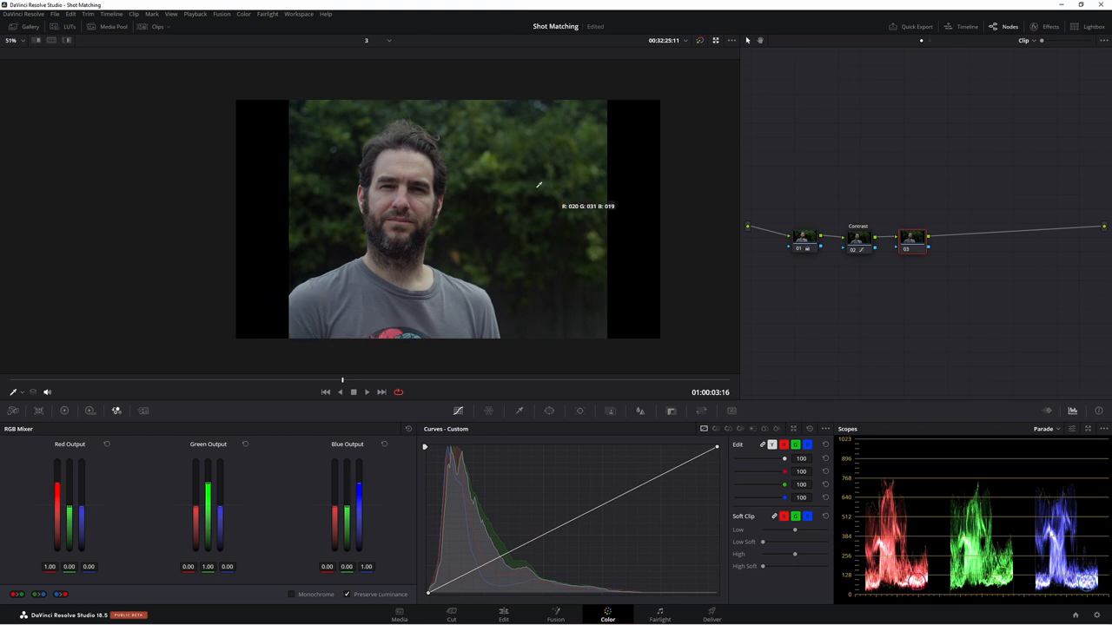
mouse_move(403, 239)
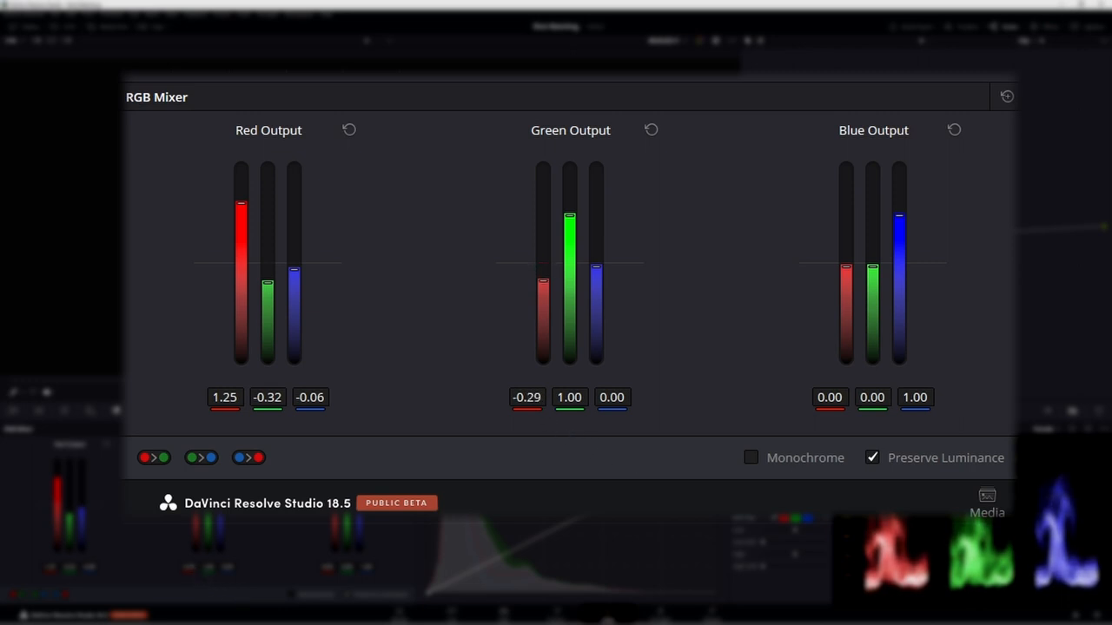
Step: Edit a Red Output value in the RGB Mixer toward the 1.25/-0.32/-0.06 mix
double_click(570, 396)
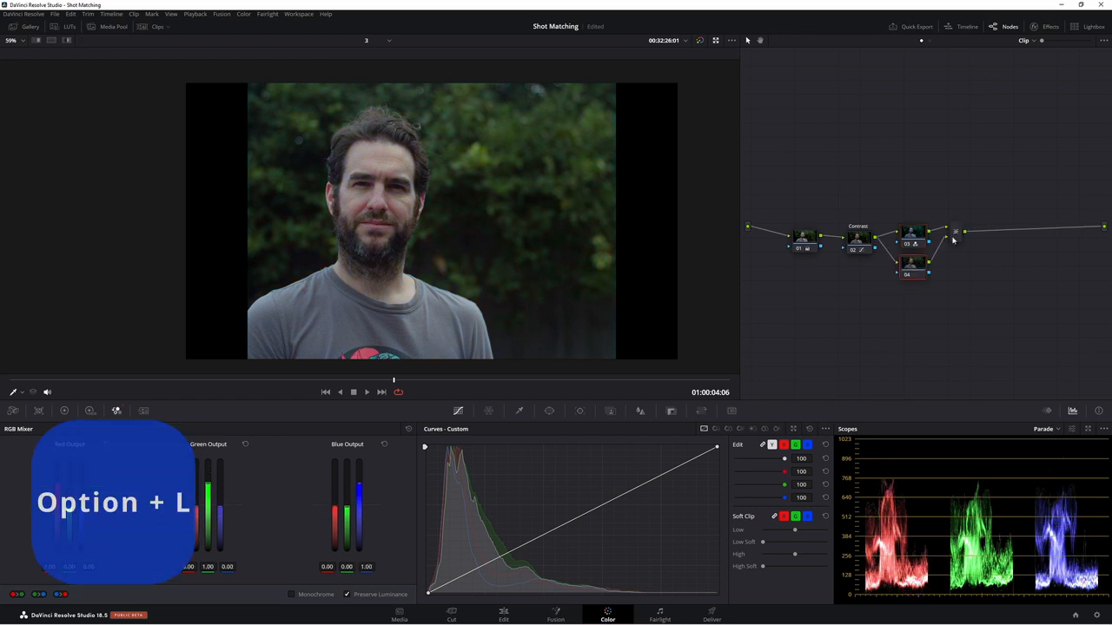
Step: Wire the new layer node into the chain and select its lower node for the skin grade
drag(912, 264, 913, 274)
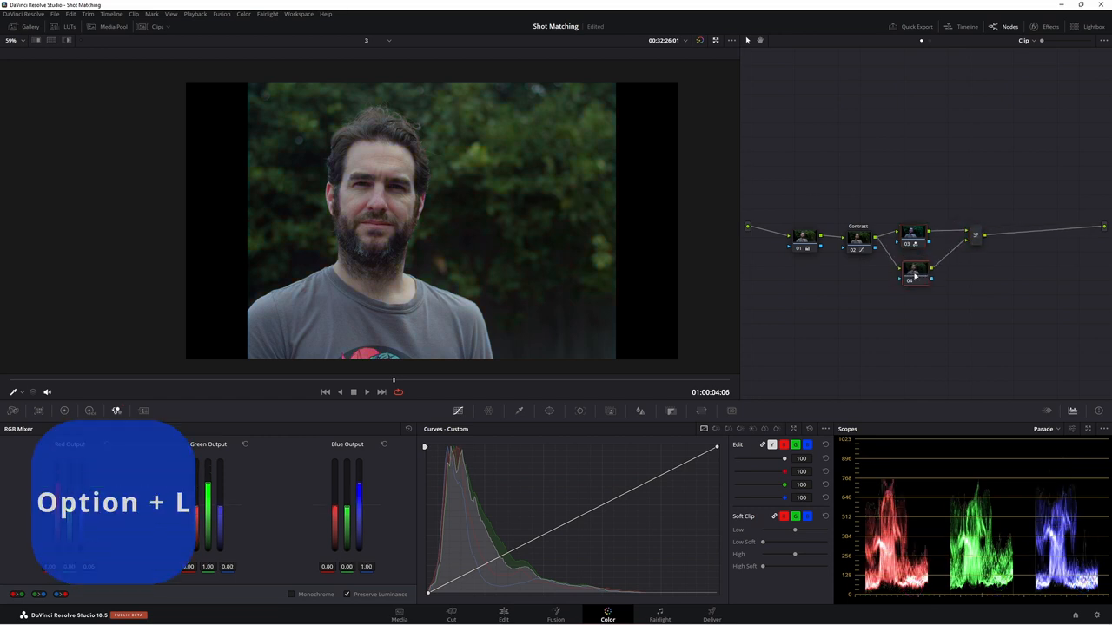
click(243, 14)
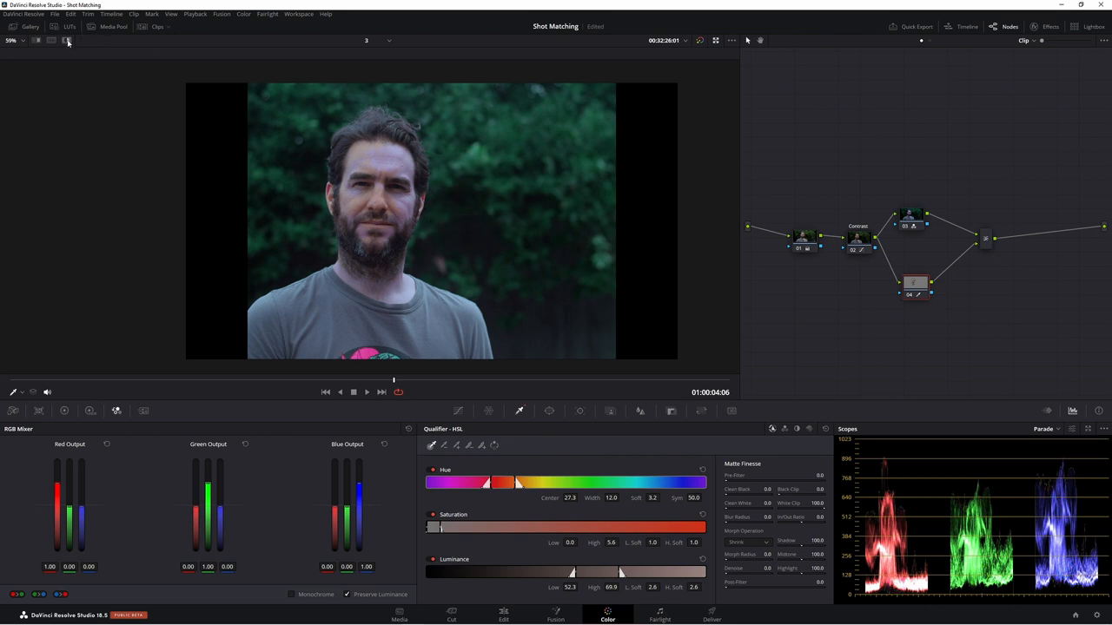
mouse_move(66, 42)
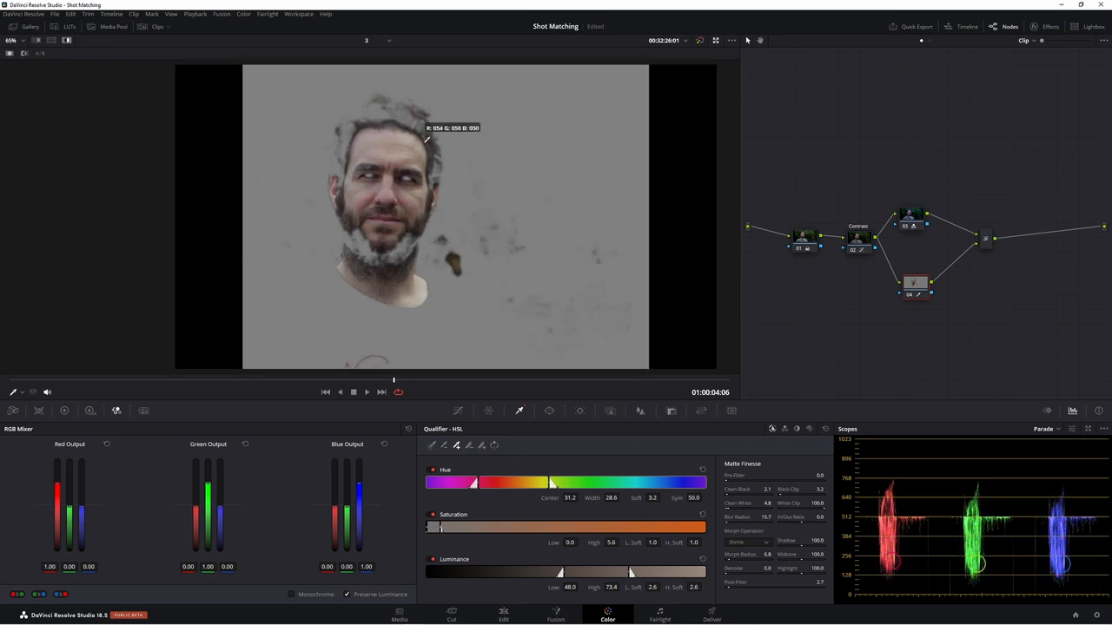
mouse_move(396, 264)
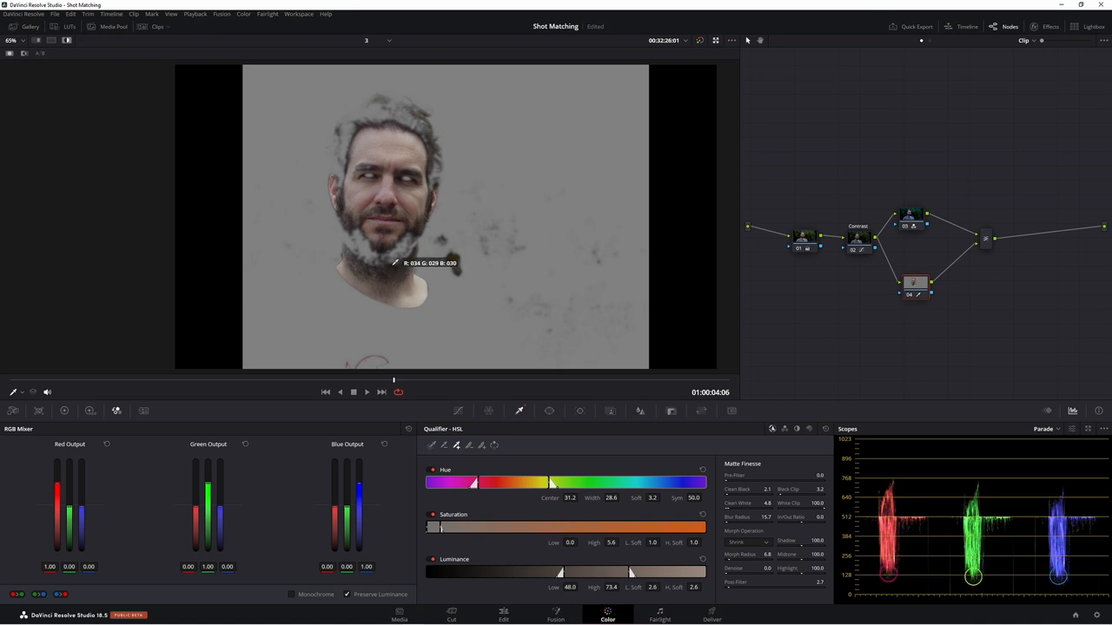
mouse_move(375, 267)
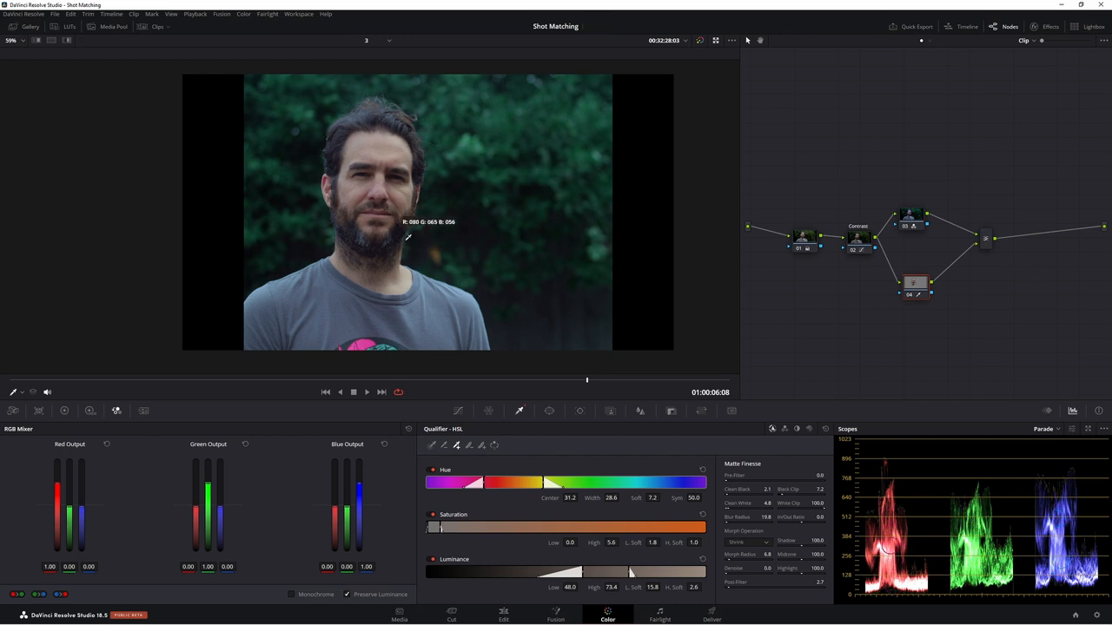
mouse_move(820, 304)
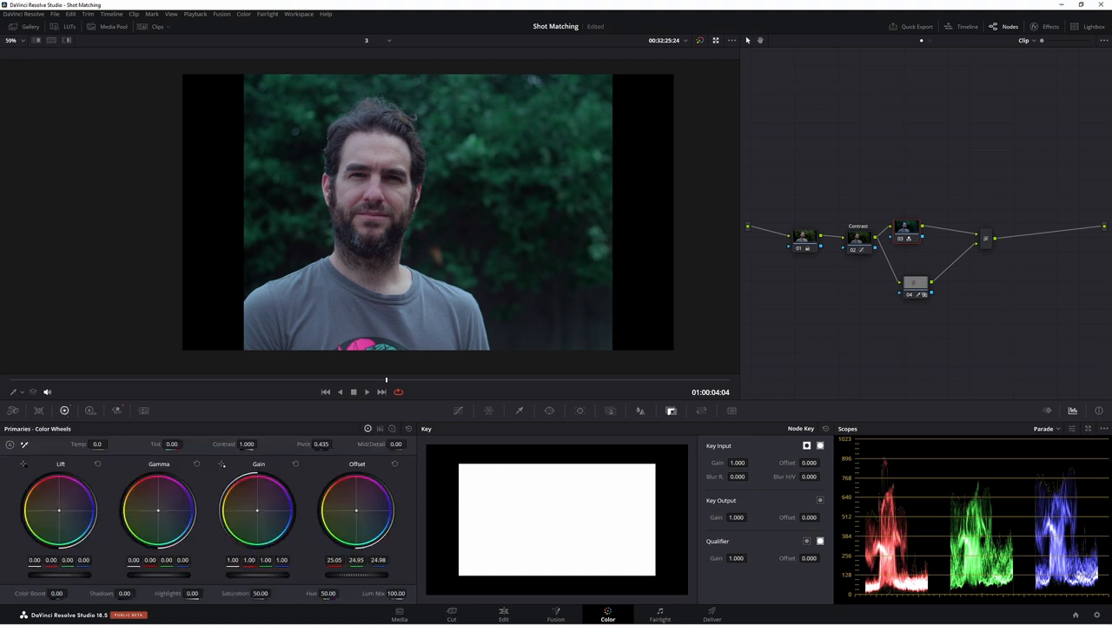
Step: Lower Key Output Gain so the keyed skin layer blends in at reduced strength
drag(356, 507, 351, 511)
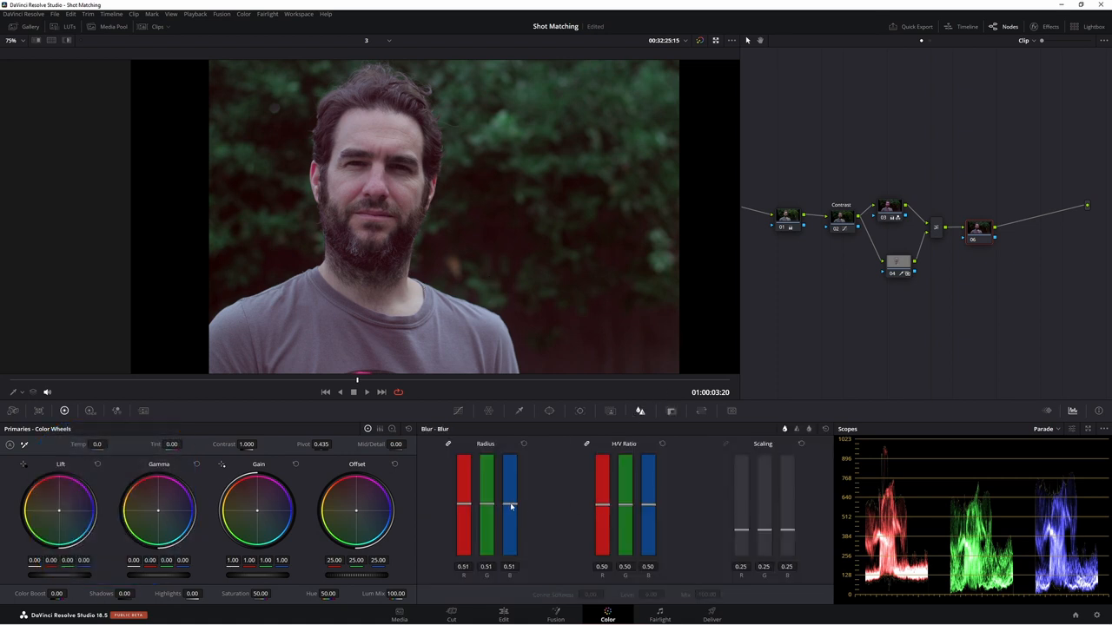
Step: Raise the blur radius slightly to soften detail in the faded grade
drag(511, 507, 511, 497)
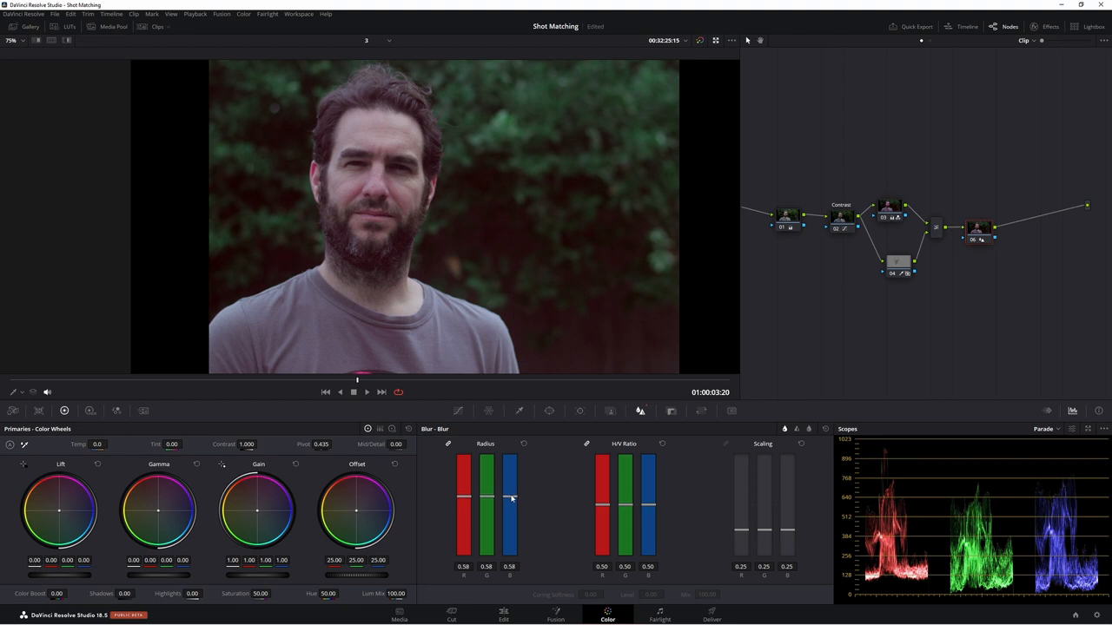
mouse_move(541, 237)
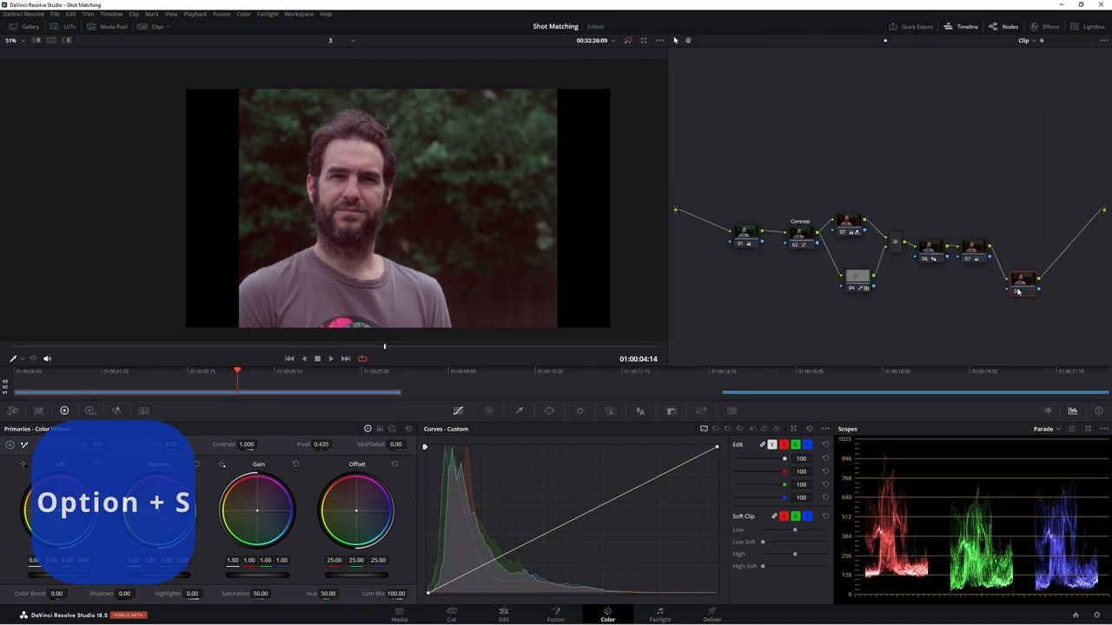
Step: Add a Color Space Transform to the new node with Canon Log 3 as input encoding
click(1050, 26)
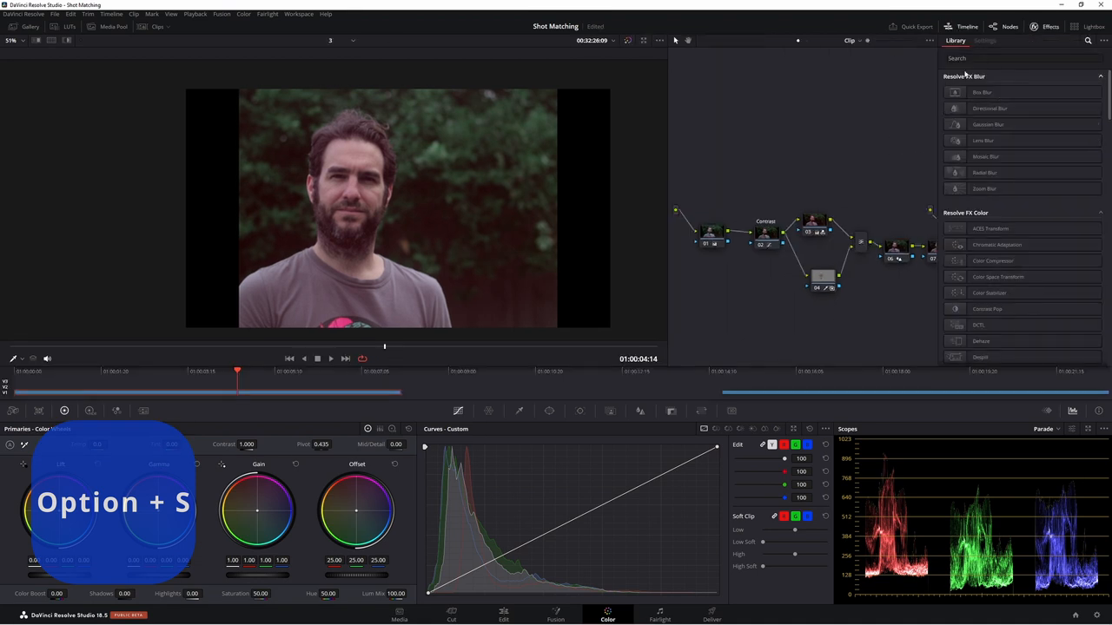
text(col)
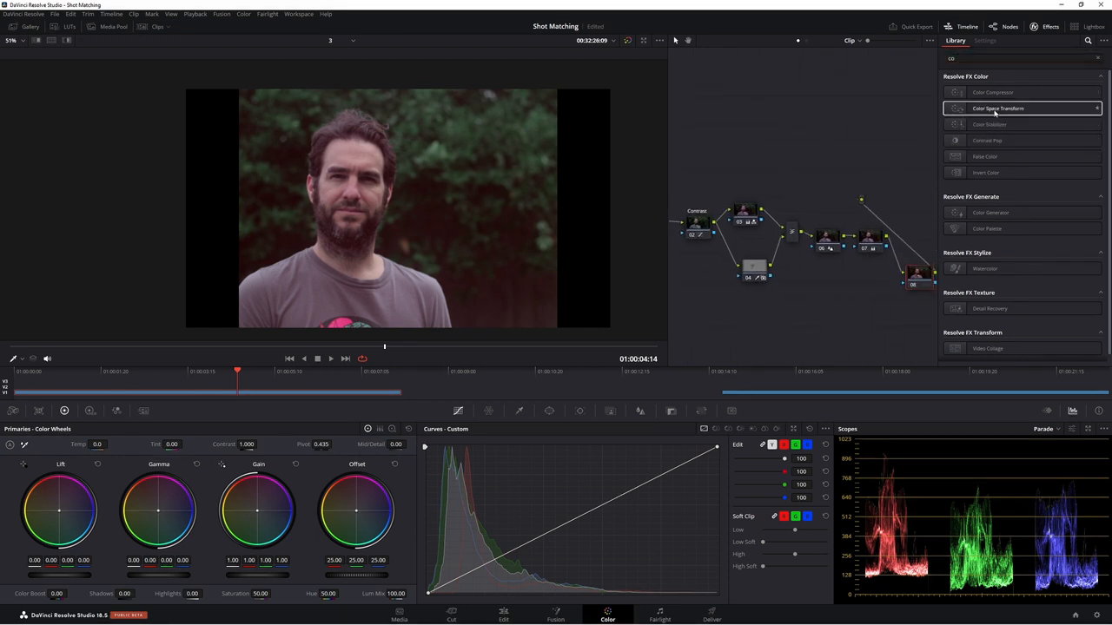
click(985, 40)
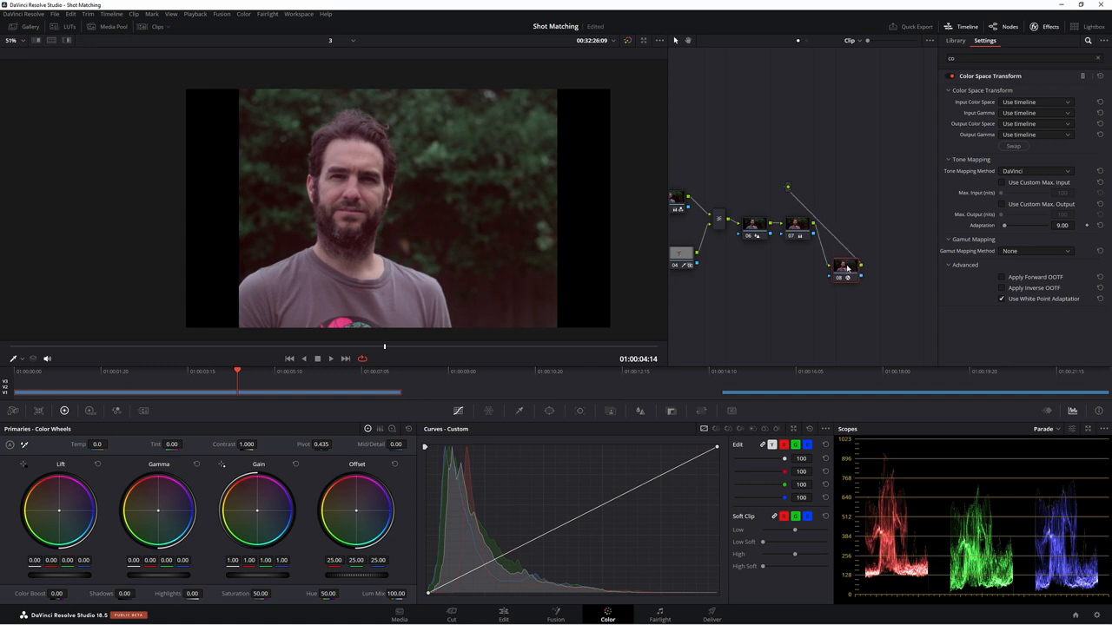
click(1034, 136)
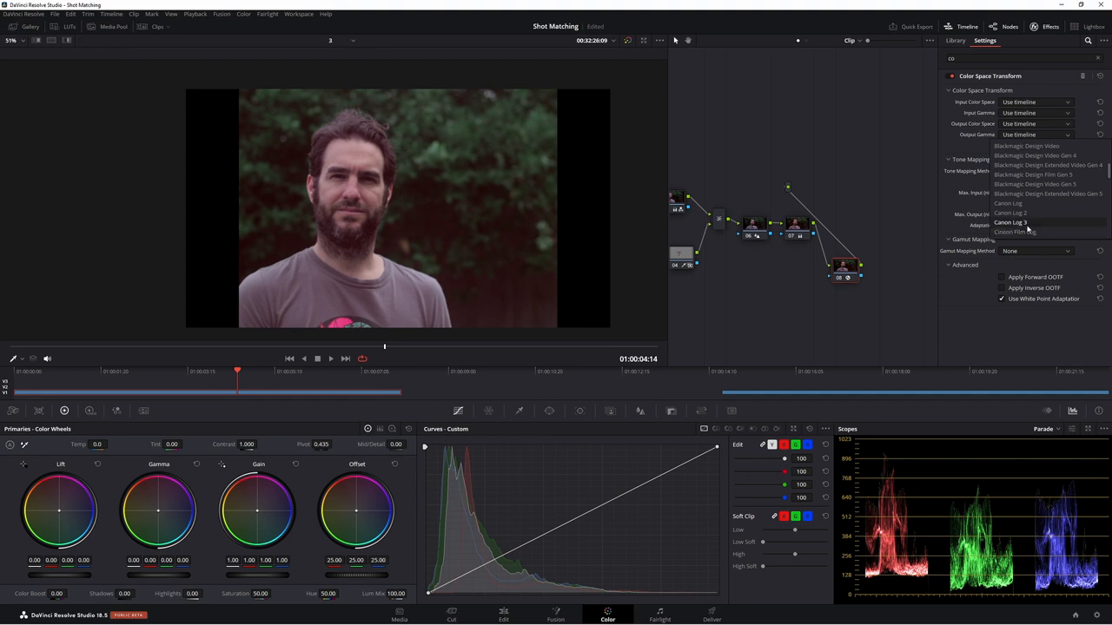
click(1014, 233)
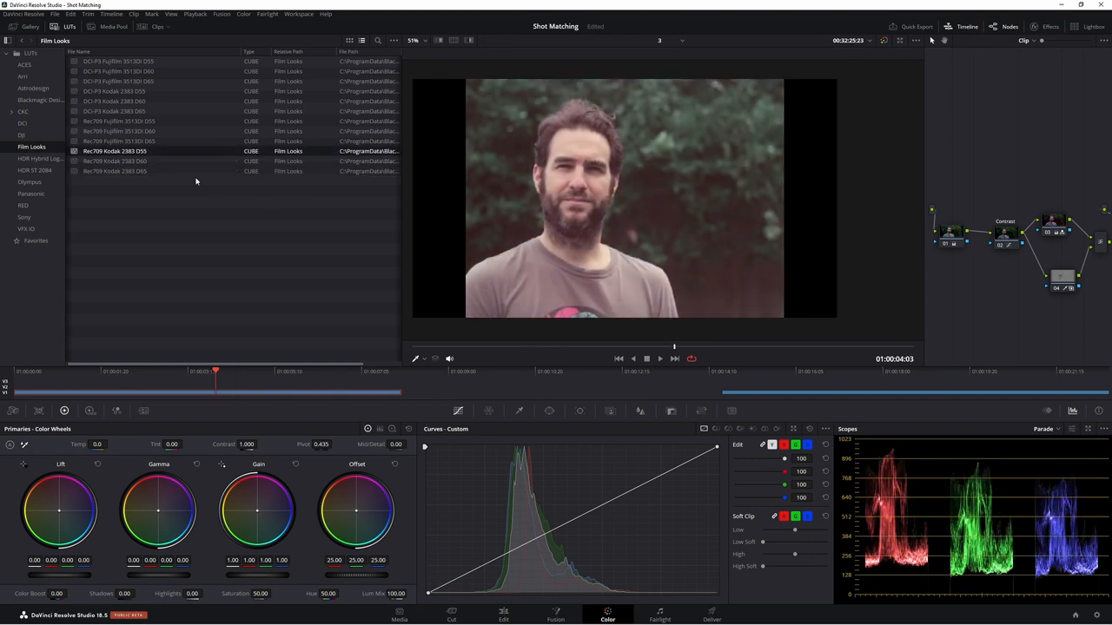
Step: Apply a Kodak 2383 film print look from the Film Looks LUT collection
click(130, 160)
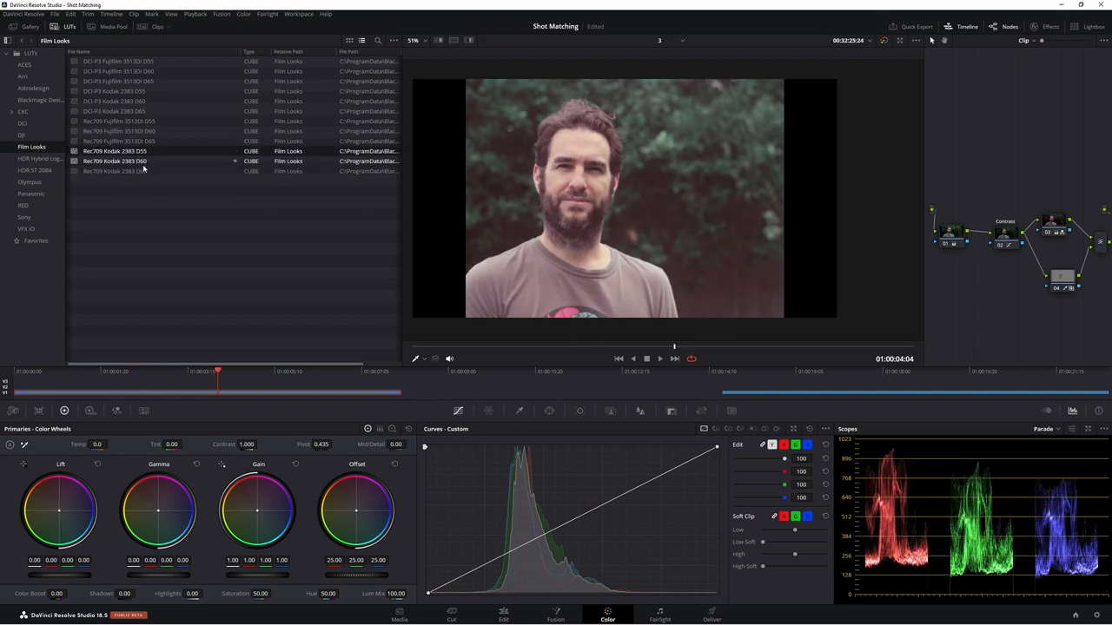
click(115, 172)
text(co)
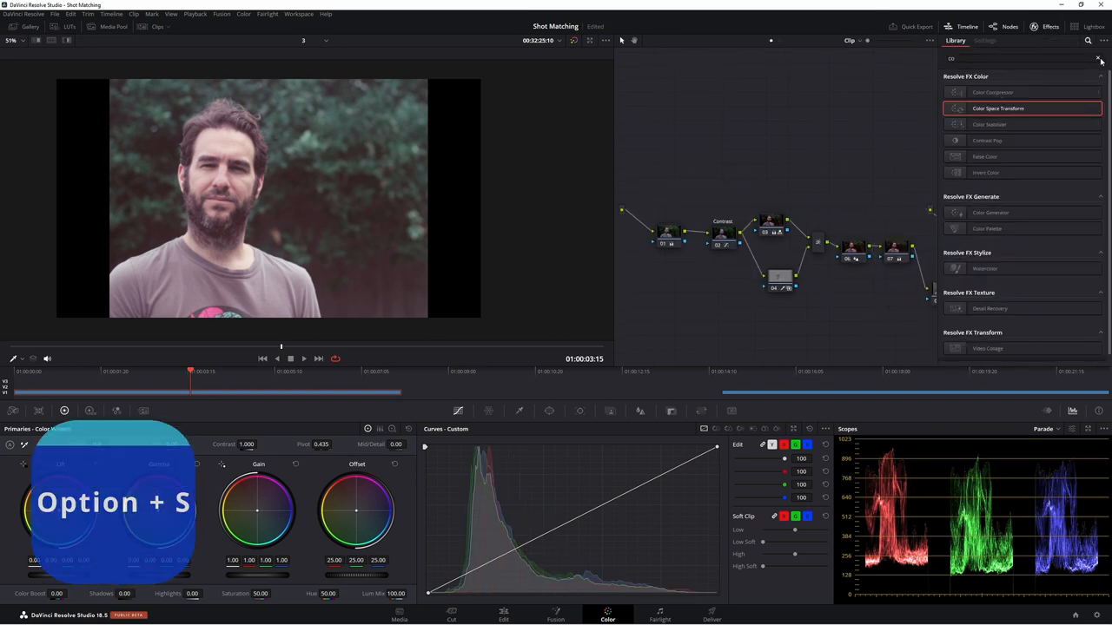
Step: Add Film Grain from a film-stock preset and tweak its texture, softness and saturation
text(fi)
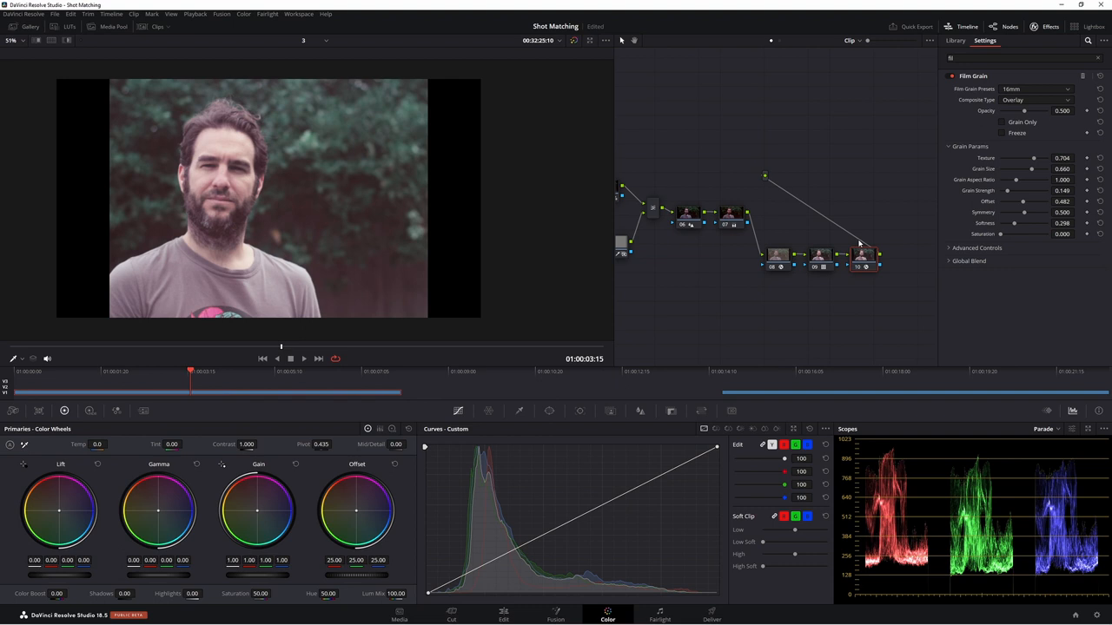
mouse_move(716, 172)
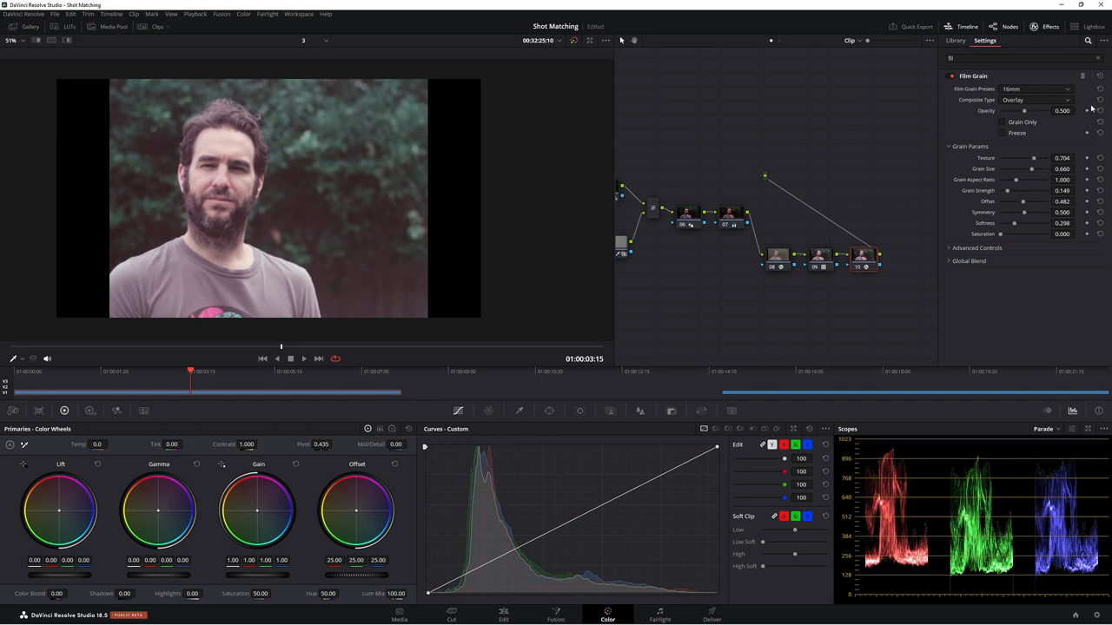
mouse_move(916, 103)
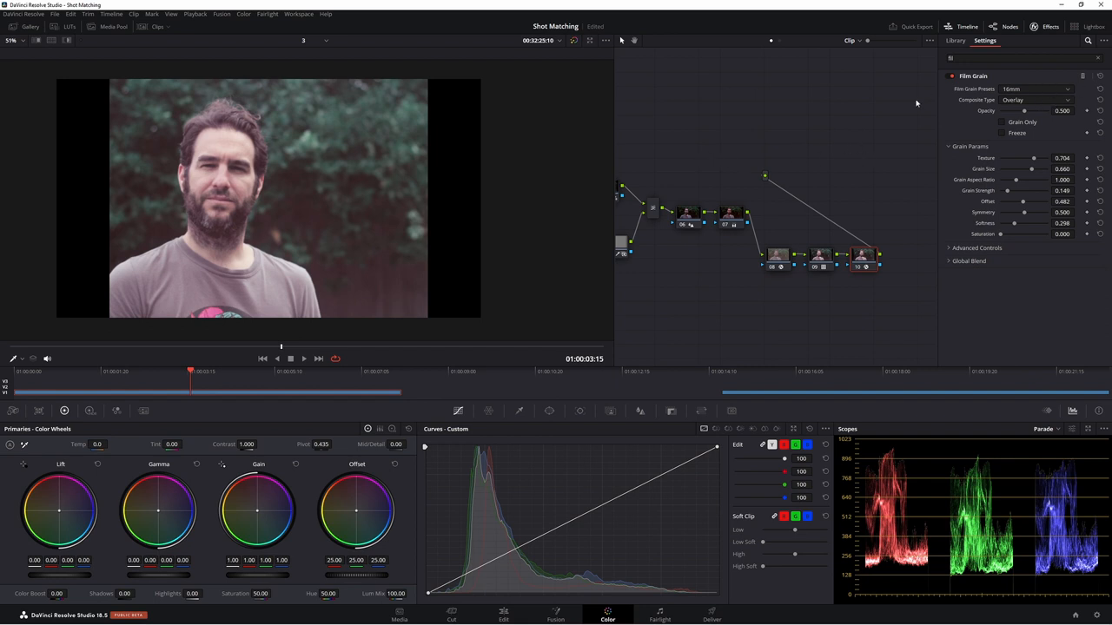
click(1036, 89)
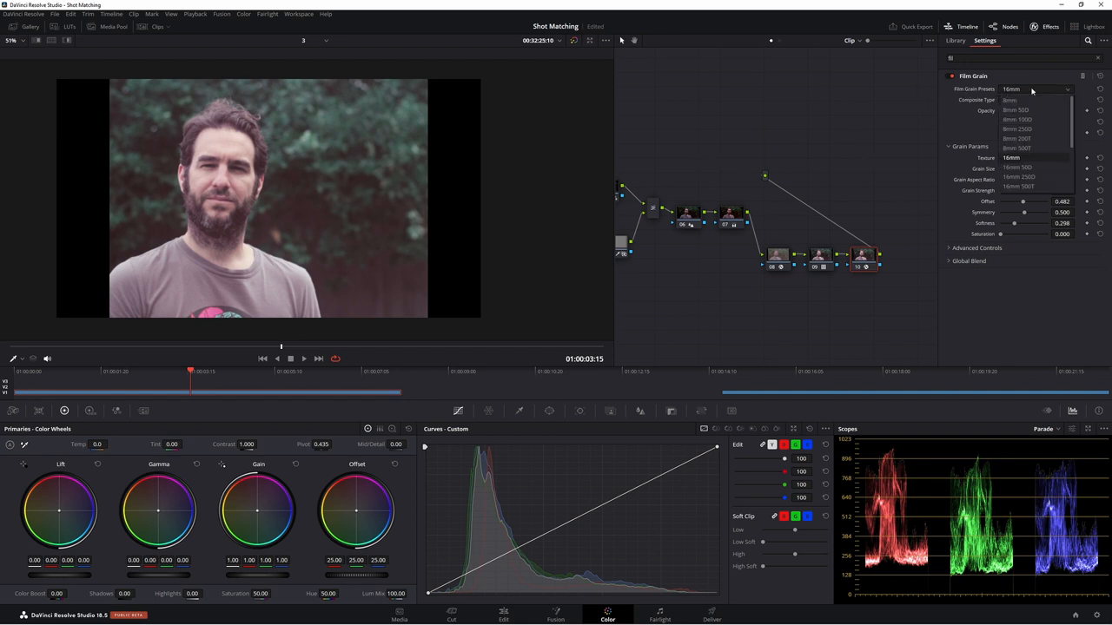
click(1018, 148)
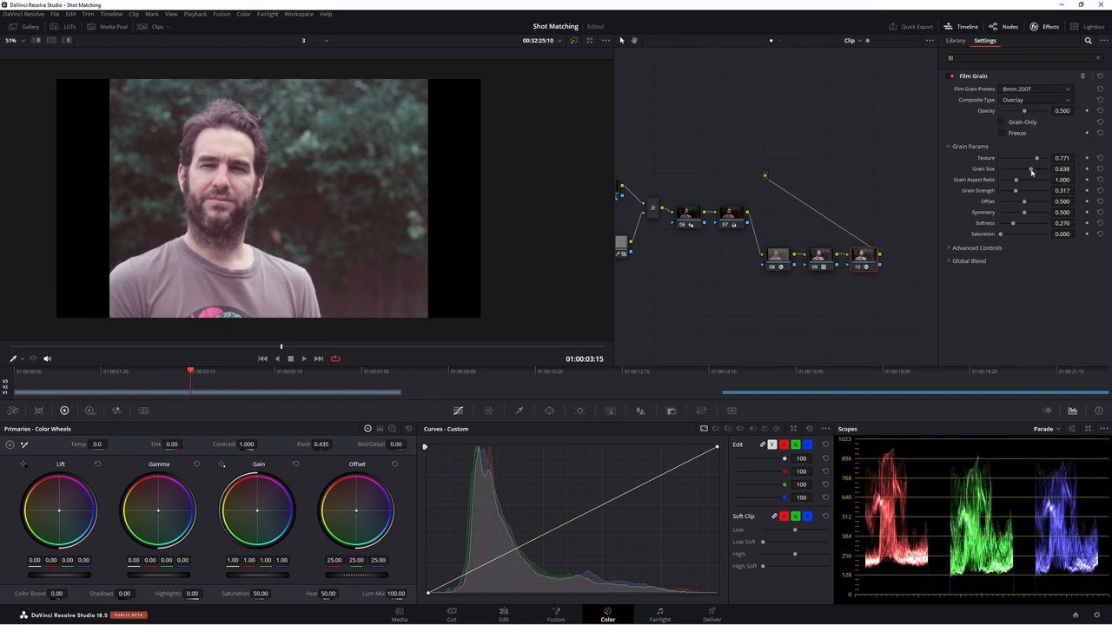
drag(1028, 168, 1035, 169)
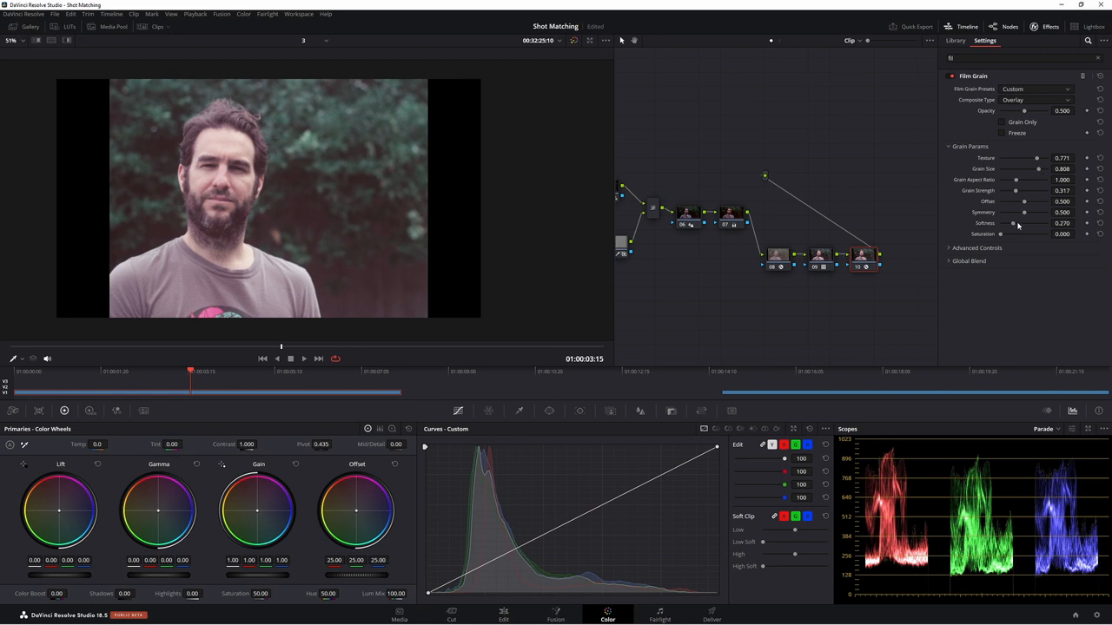
drag(1011, 222, 1046, 223)
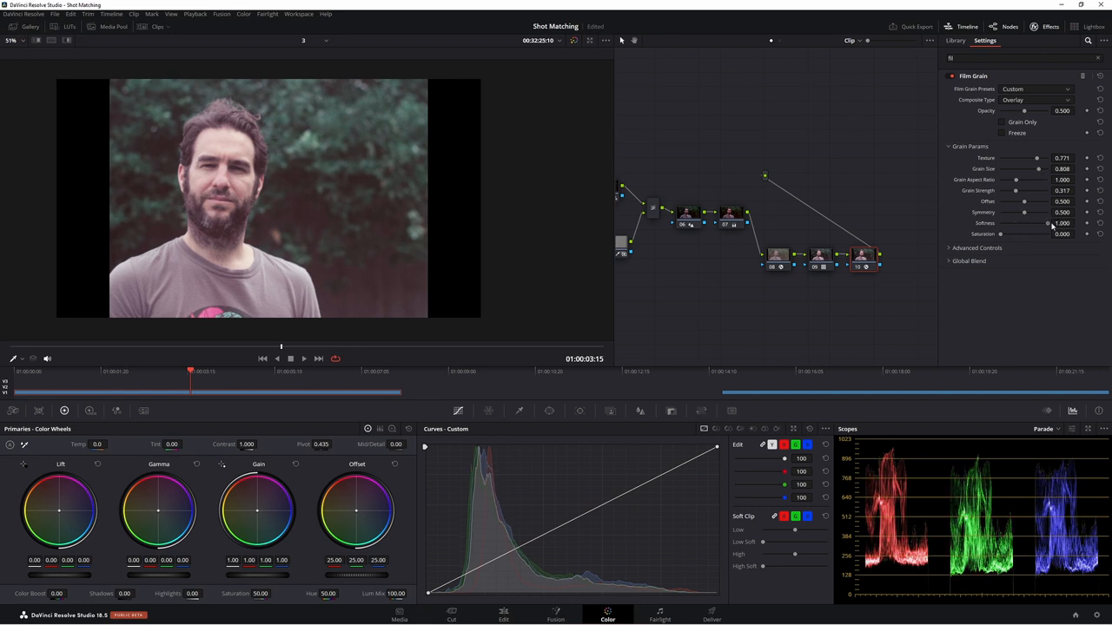
drag(1046, 222, 1018, 223)
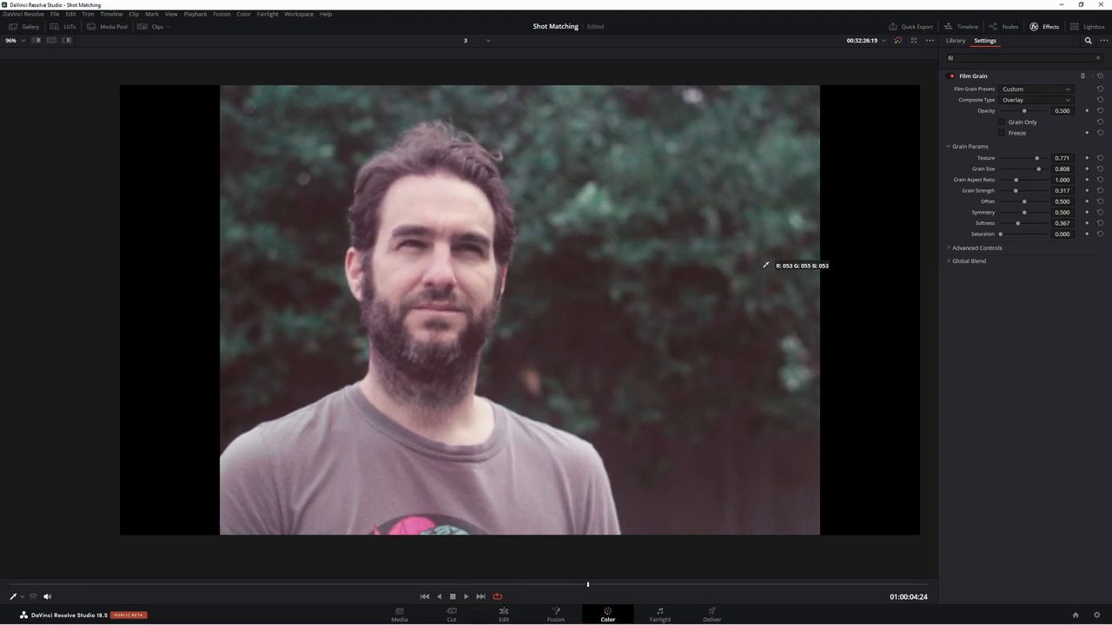
Step: Adjust grain size, aspect ratio, strength and texture while judging an enlarged viewer
drag(1015, 179, 1022, 179)
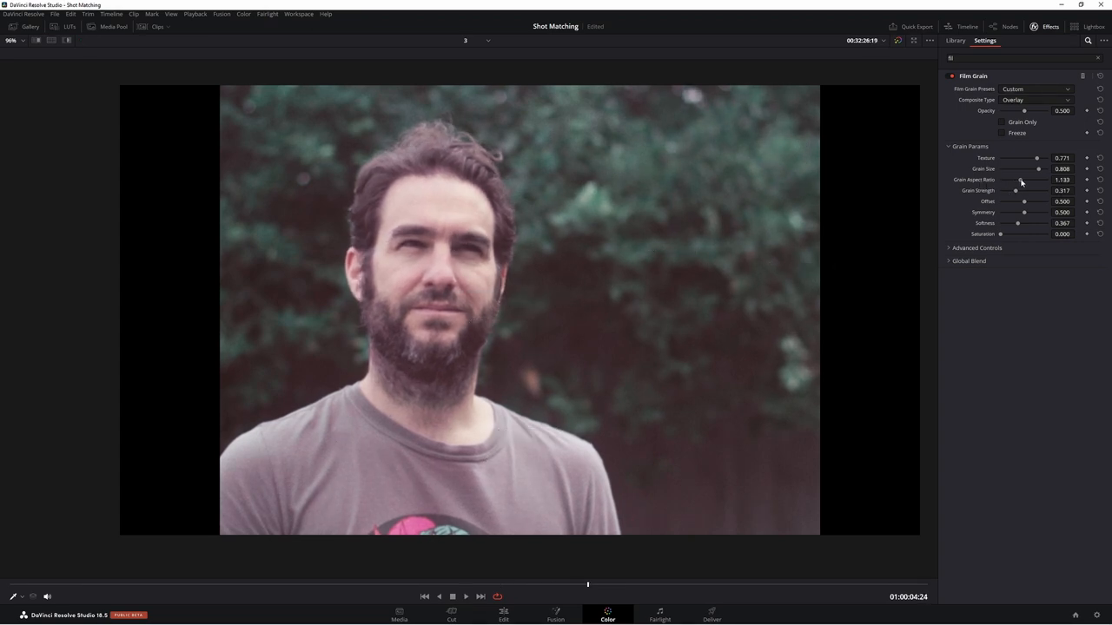
drag(1015, 179, 1025, 179)
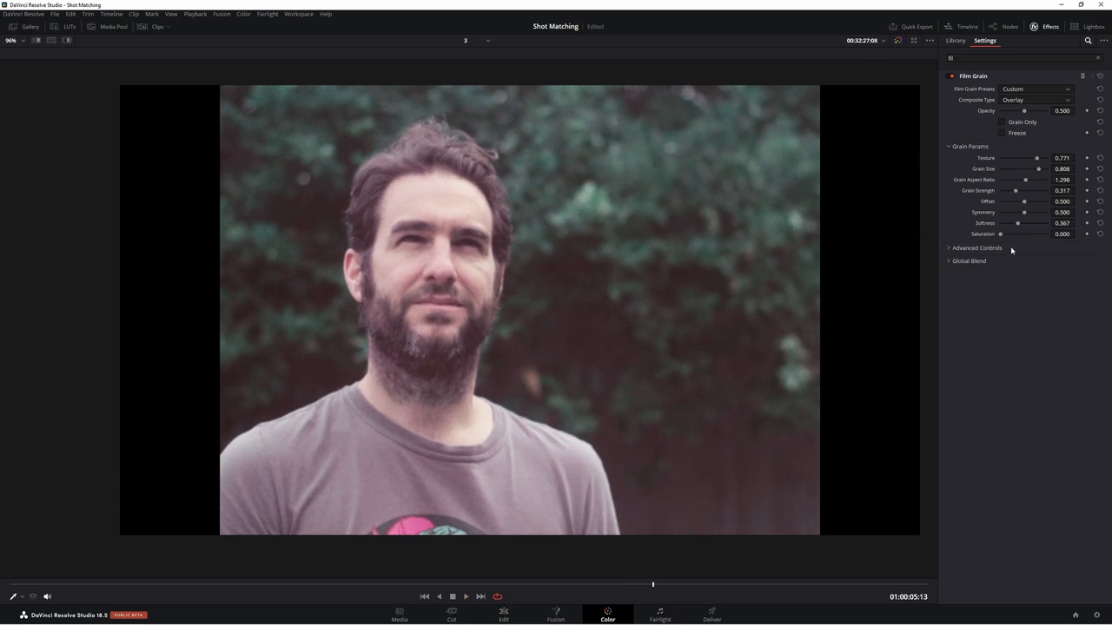
drag(1014, 189, 1028, 189)
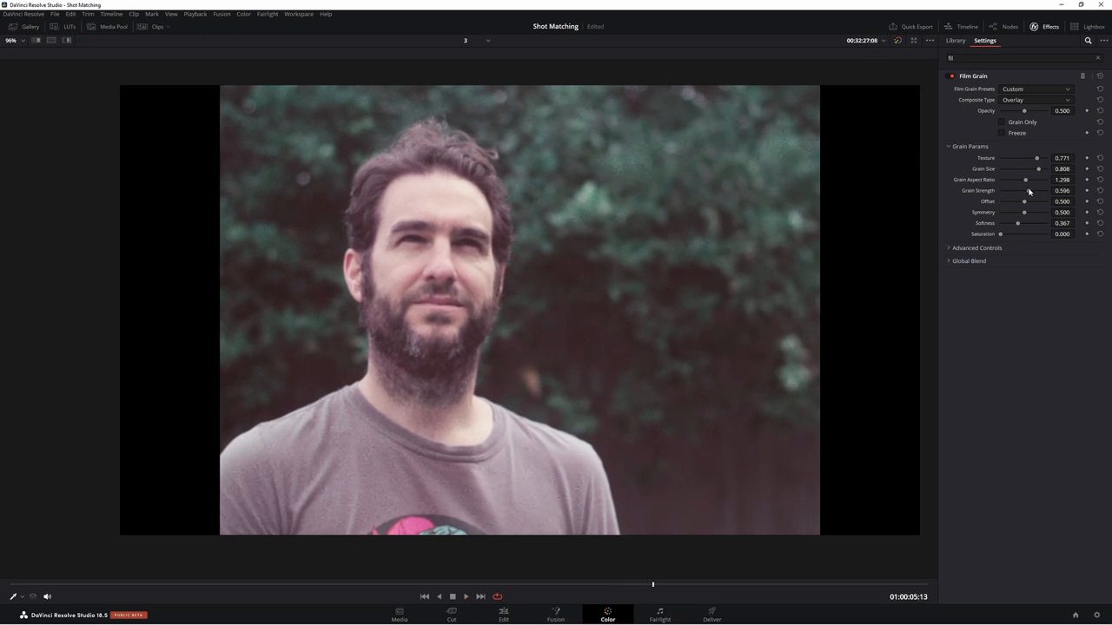
click(466, 598)
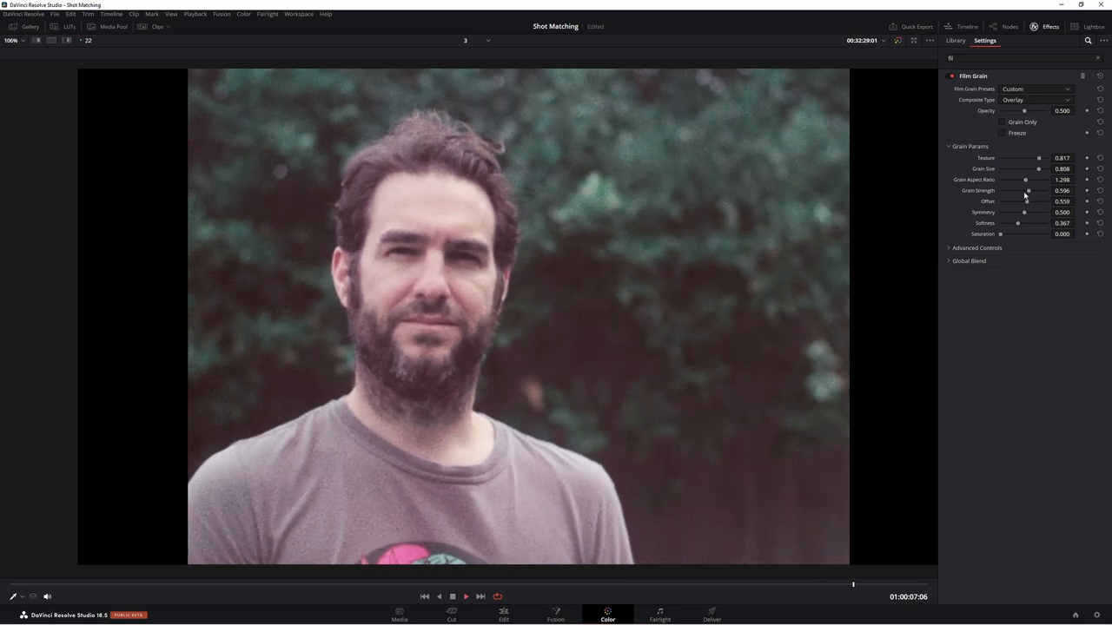
drag(1025, 189, 1034, 189)
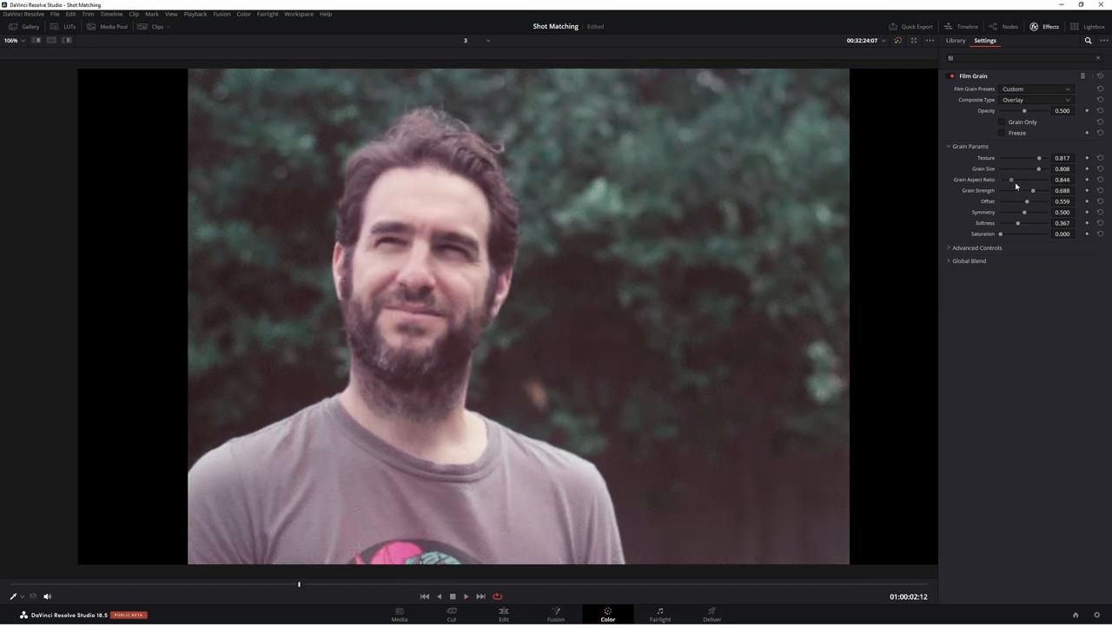
drag(1011, 179, 1032, 179)
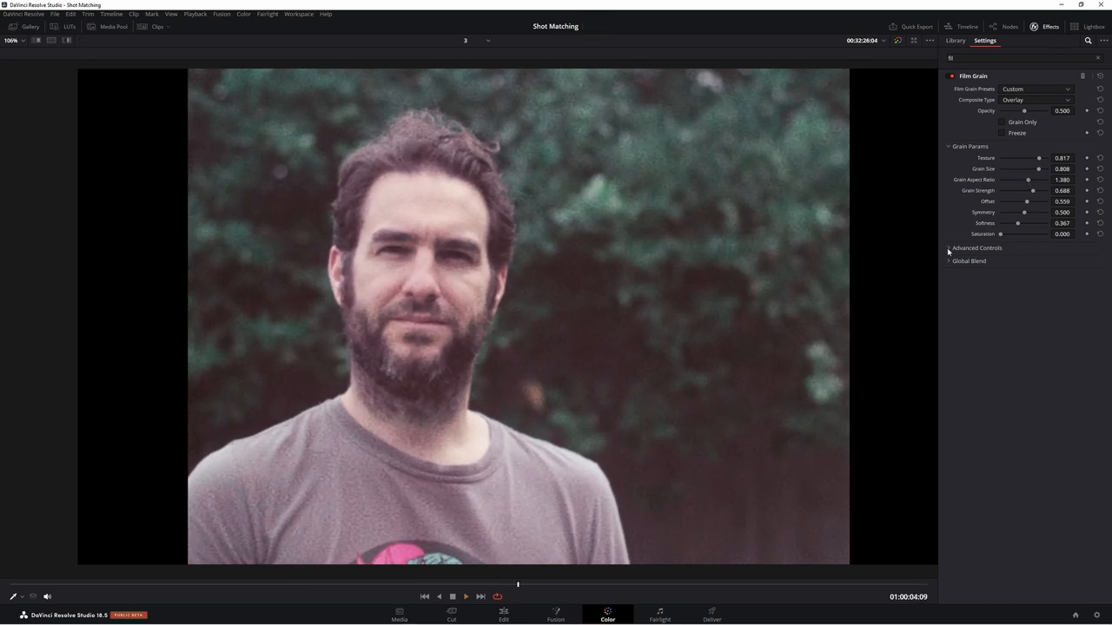
Step: In Advanced Controls, balance the grain amount across shadows, midtones and highlights
click(977, 247)
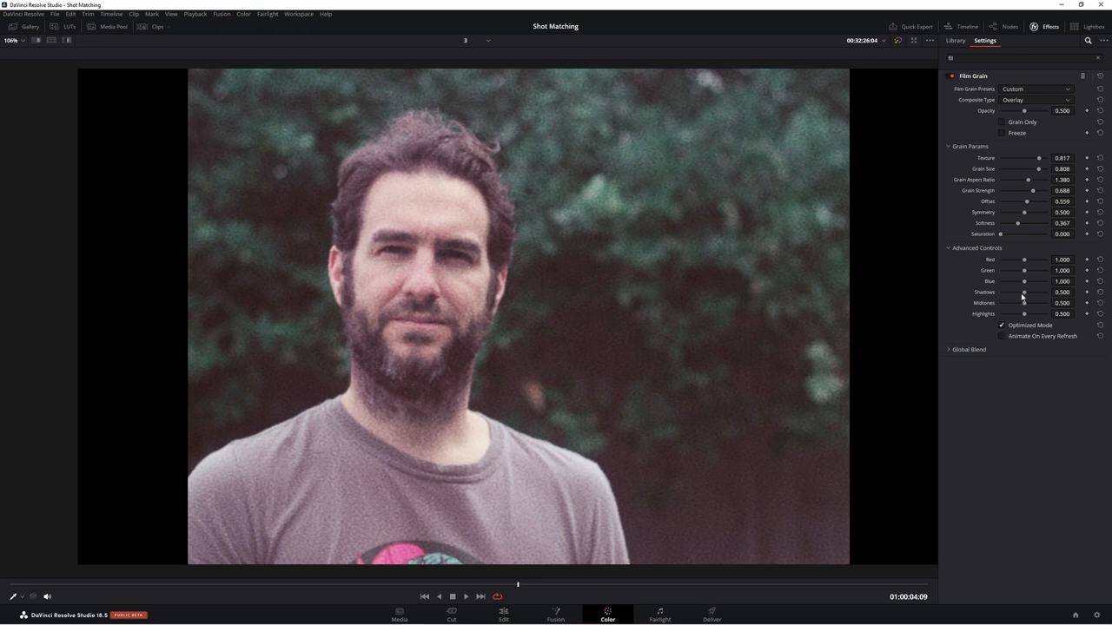
drag(1025, 292, 1016, 292)
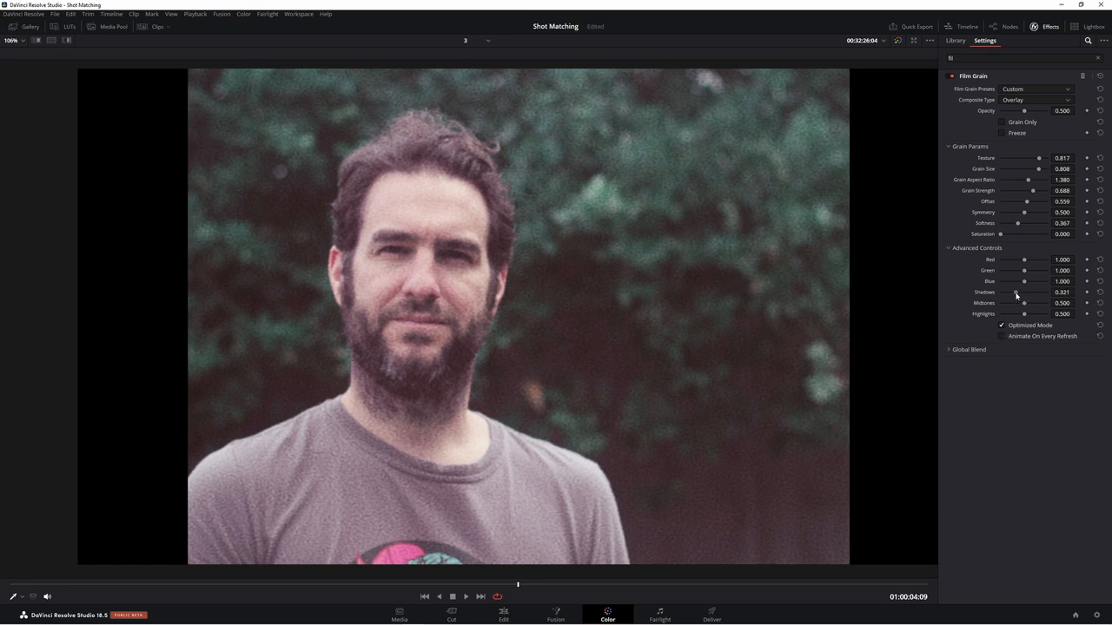
drag(1018, 303, 1032, 302)
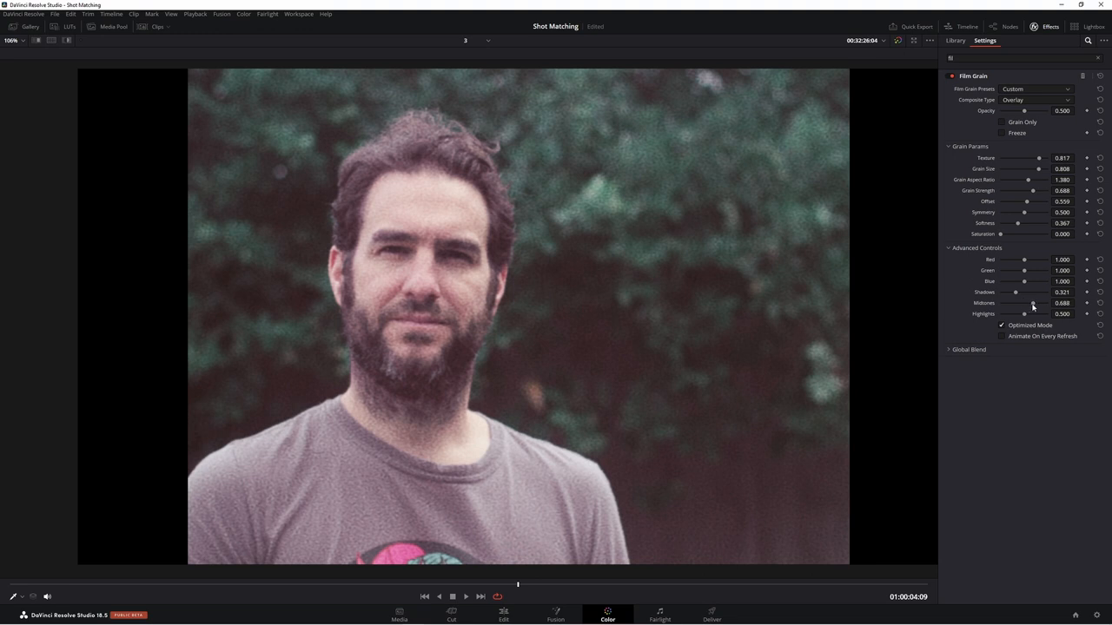
drag(1023, 313, 1049, 313)
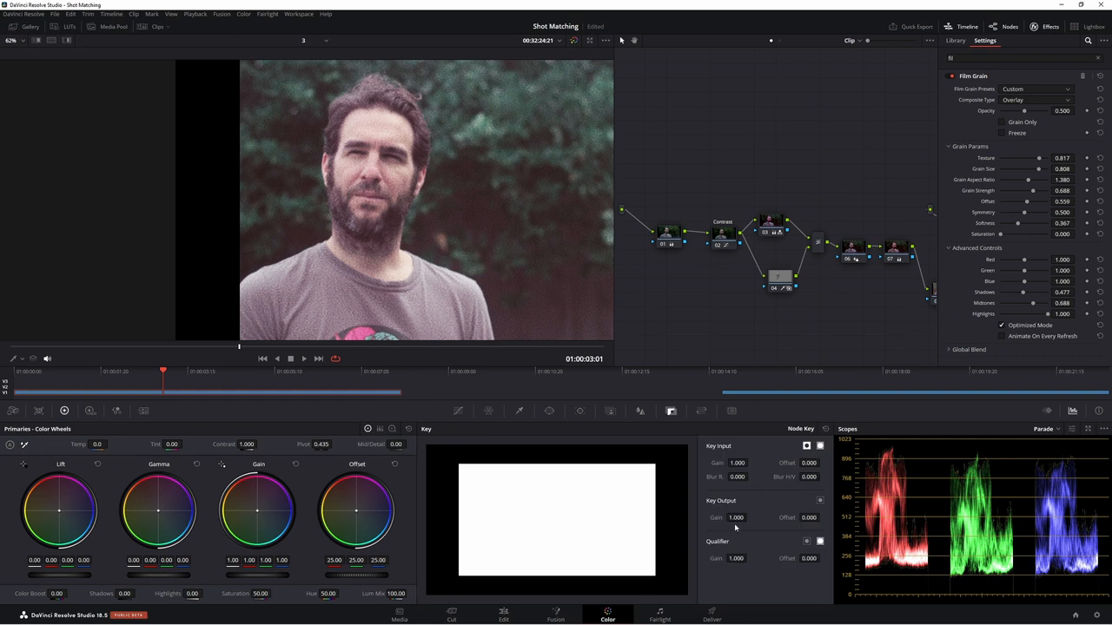
Step: Lower the grain node's Key Output Gain so the grain contributes less to the grade
drag(736, 518, 737, 521)
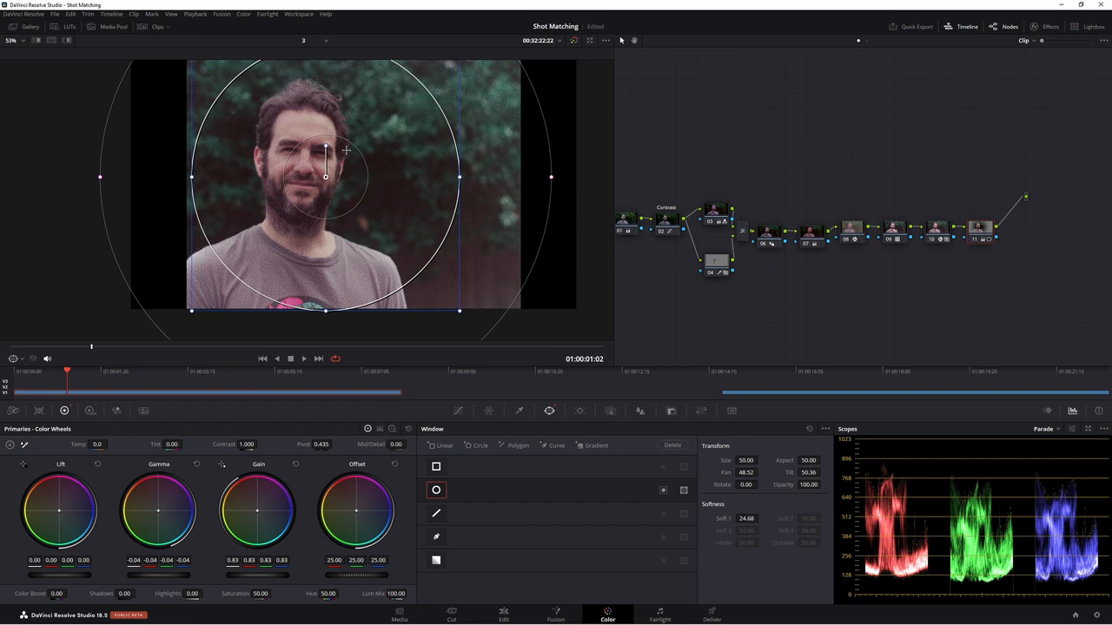
mouse_move(347, 200)
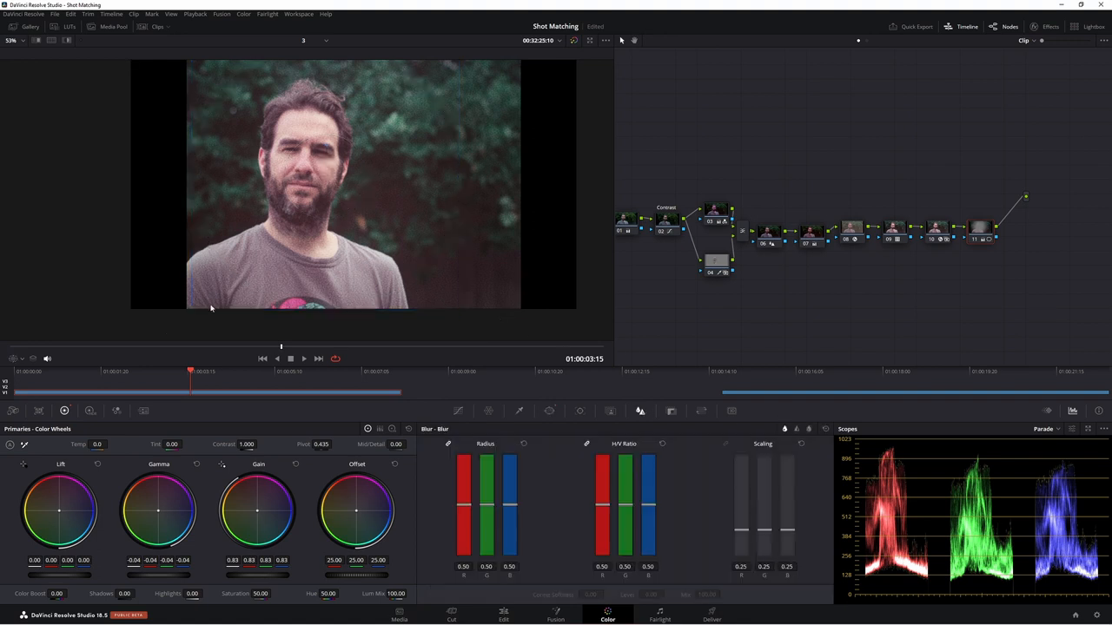
mouse_move(447, 209)
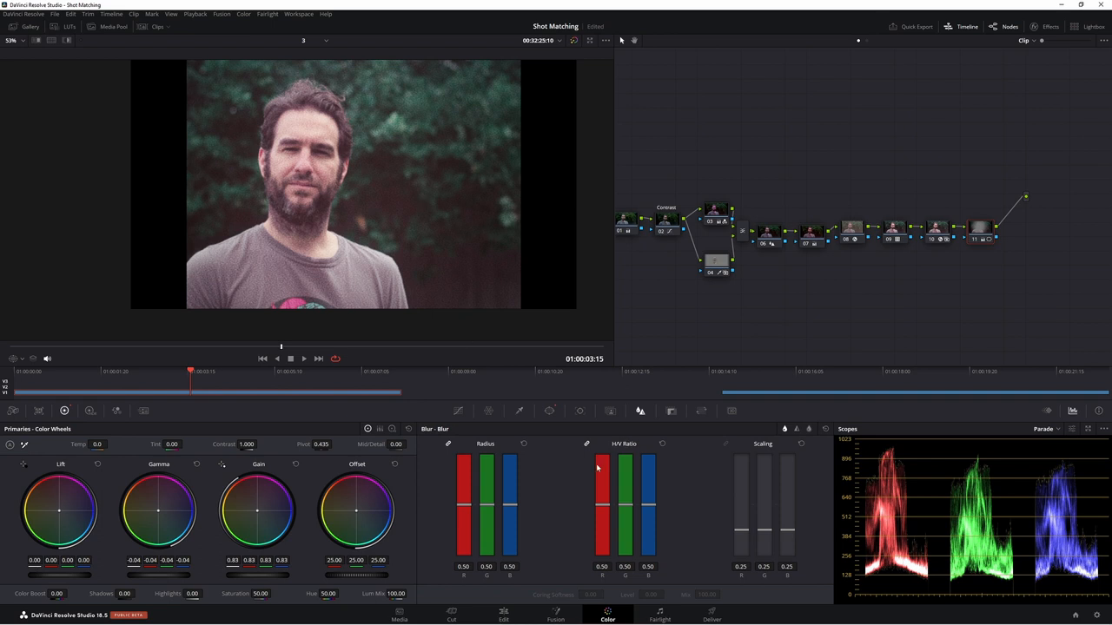
mouse_move(524, 507)
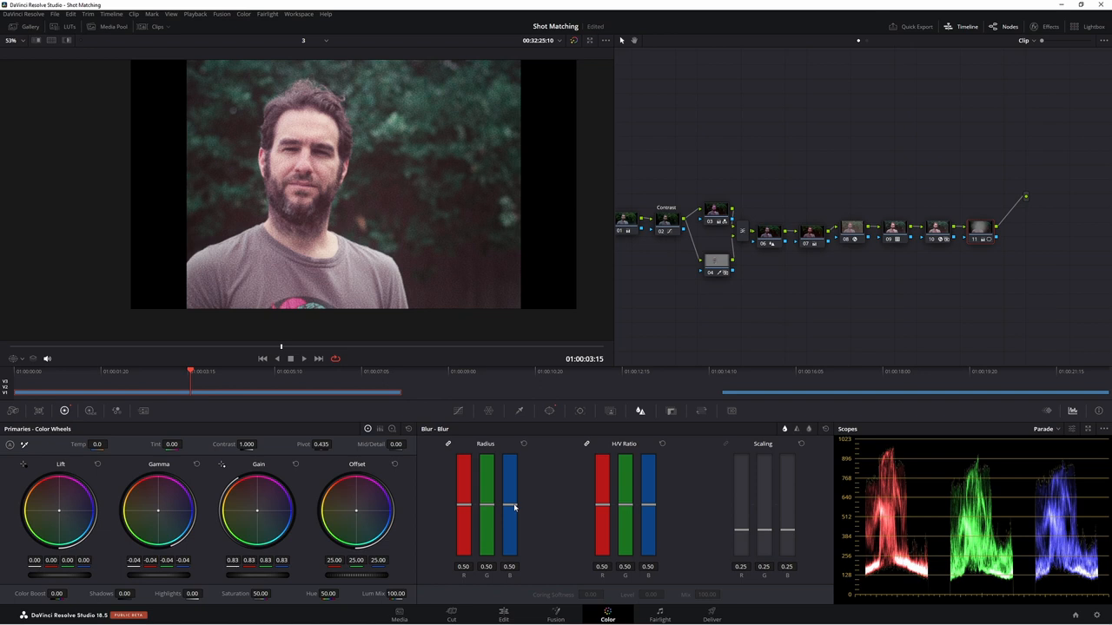
Step: Raise the Blur Radius from 0.50 to about 0.57 for a slight overall softening
drag(487, 507, 486, 502)
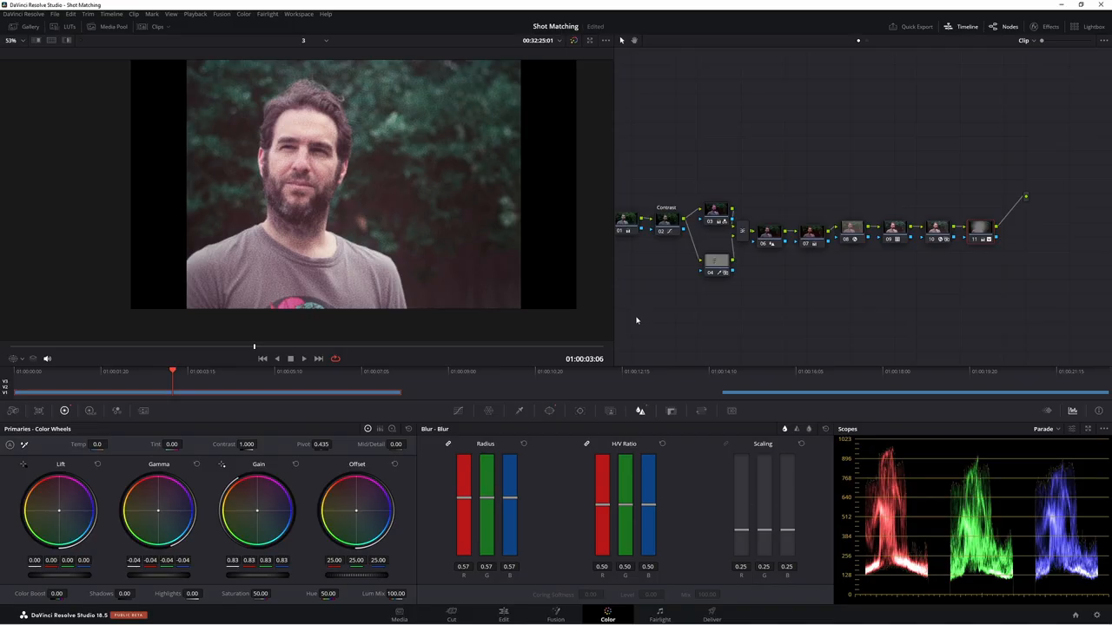
mouse_move(679, 321)
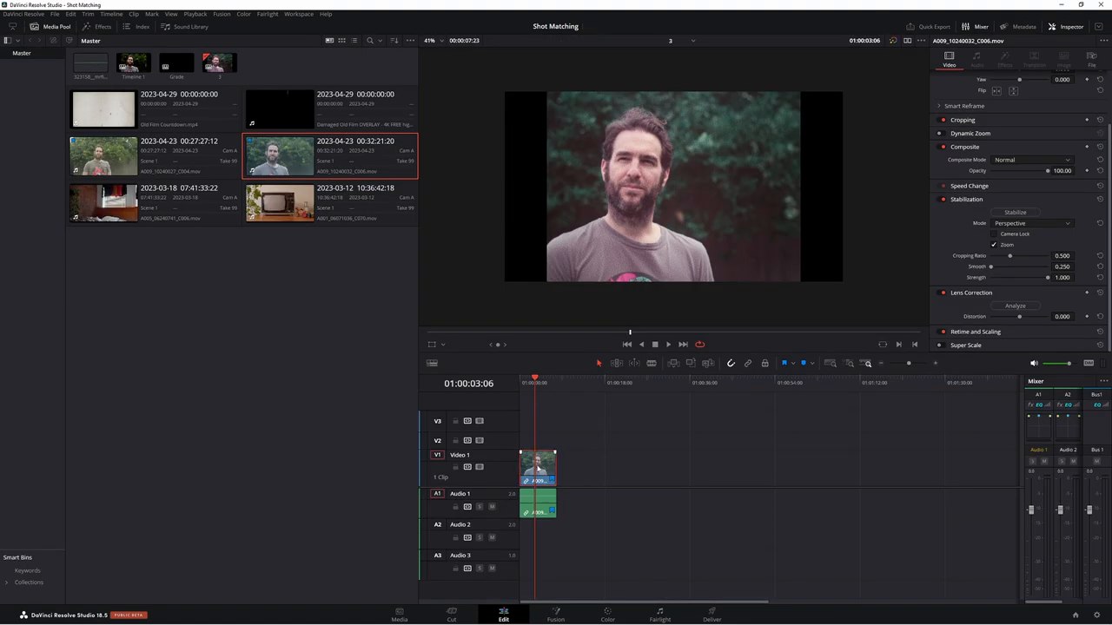
Step: Select all the cut pieces and change their clip speed to 20 frames per second
drag(287, 156, 573, 466)
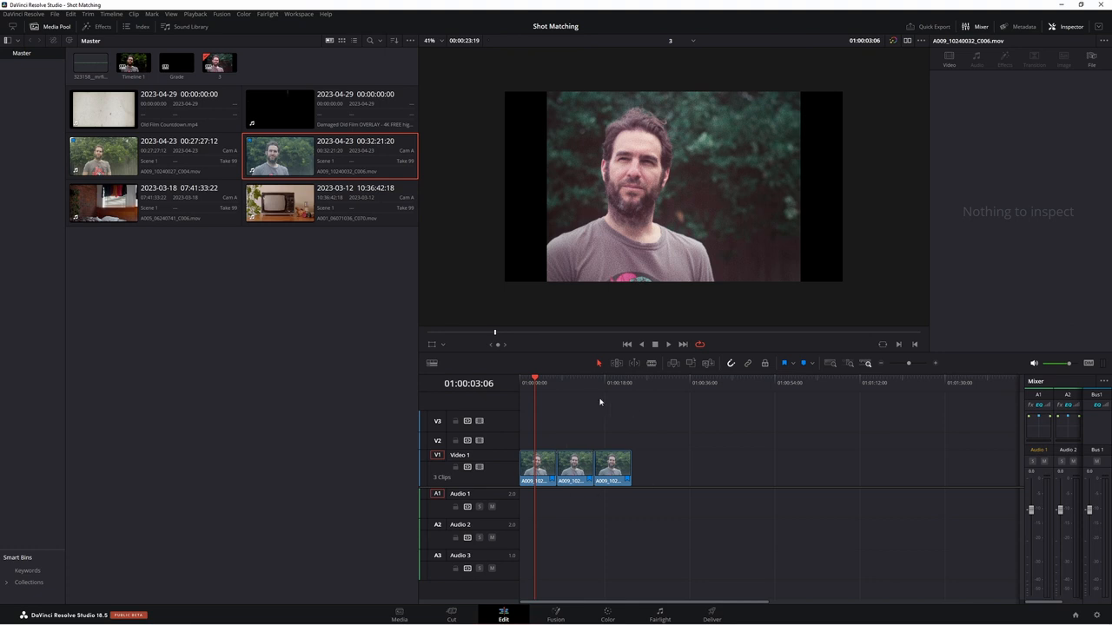
click(608, 383)
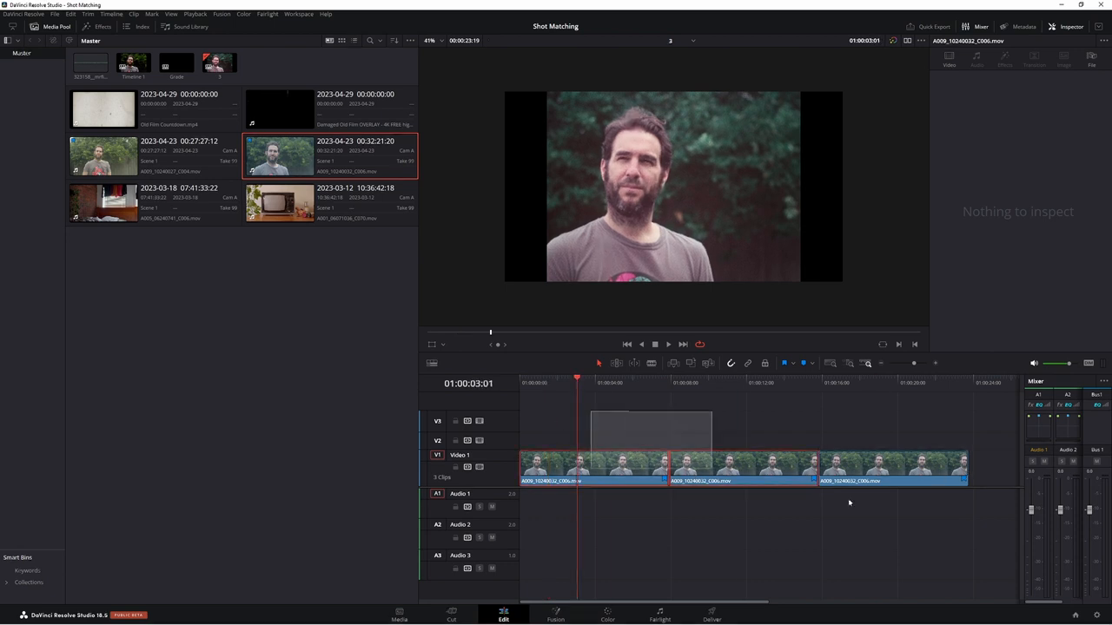
right_click(611, 469)
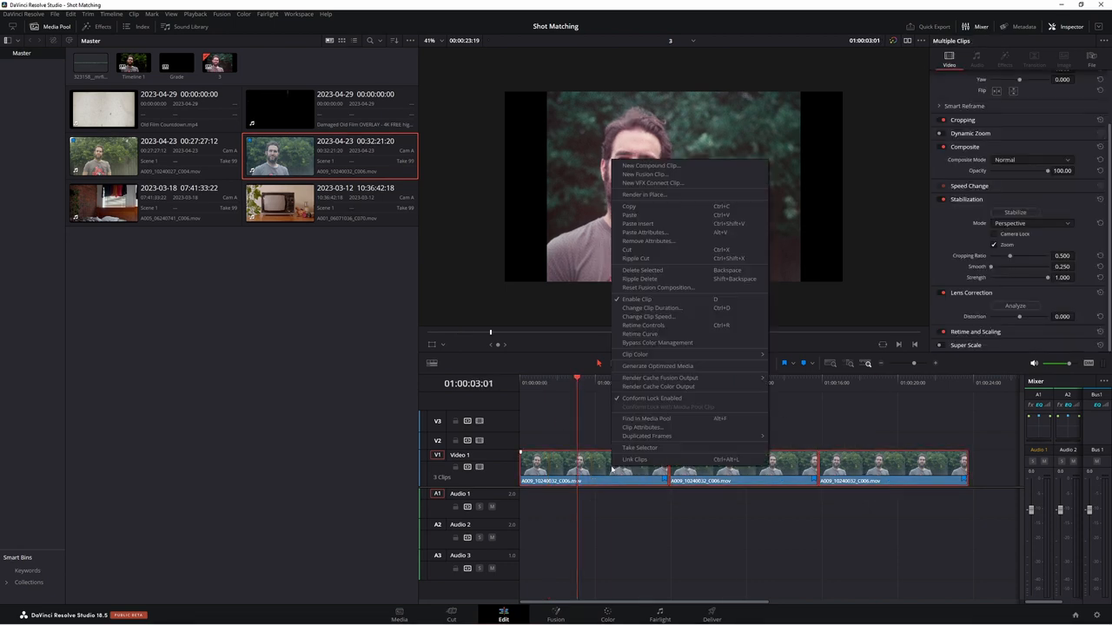
click(716, 546)
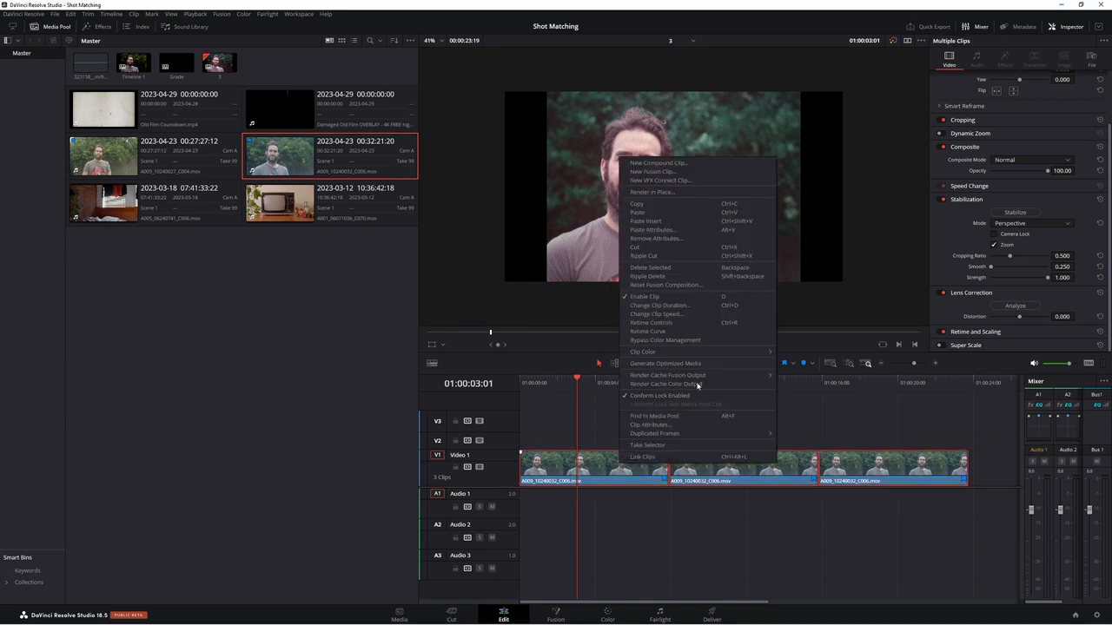
mouse_move(660, 313)
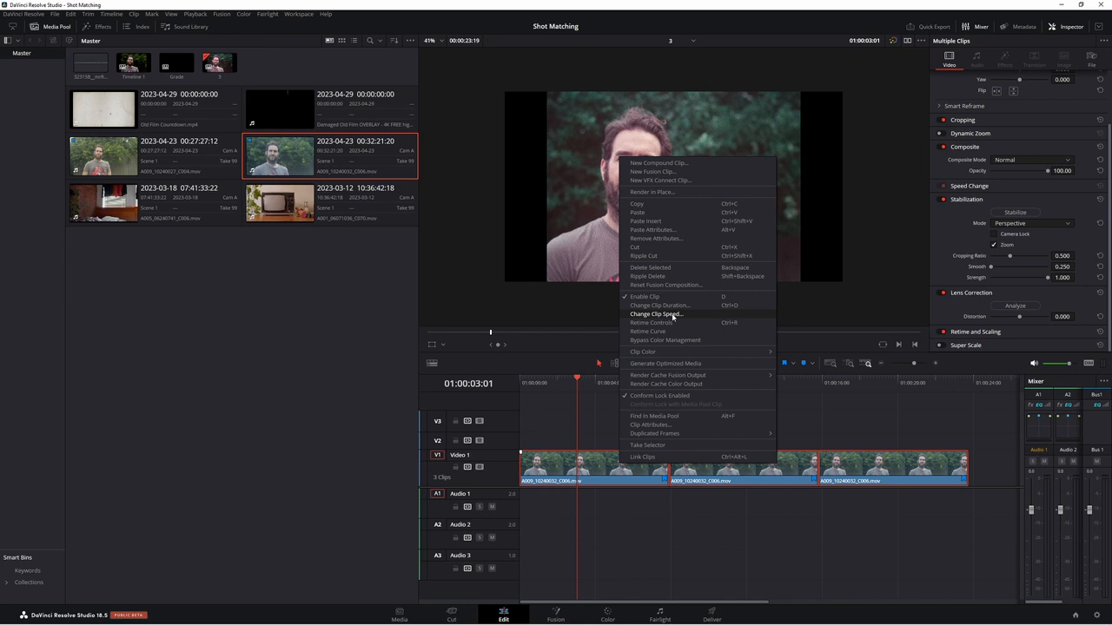
click(656, 313)
text(20)
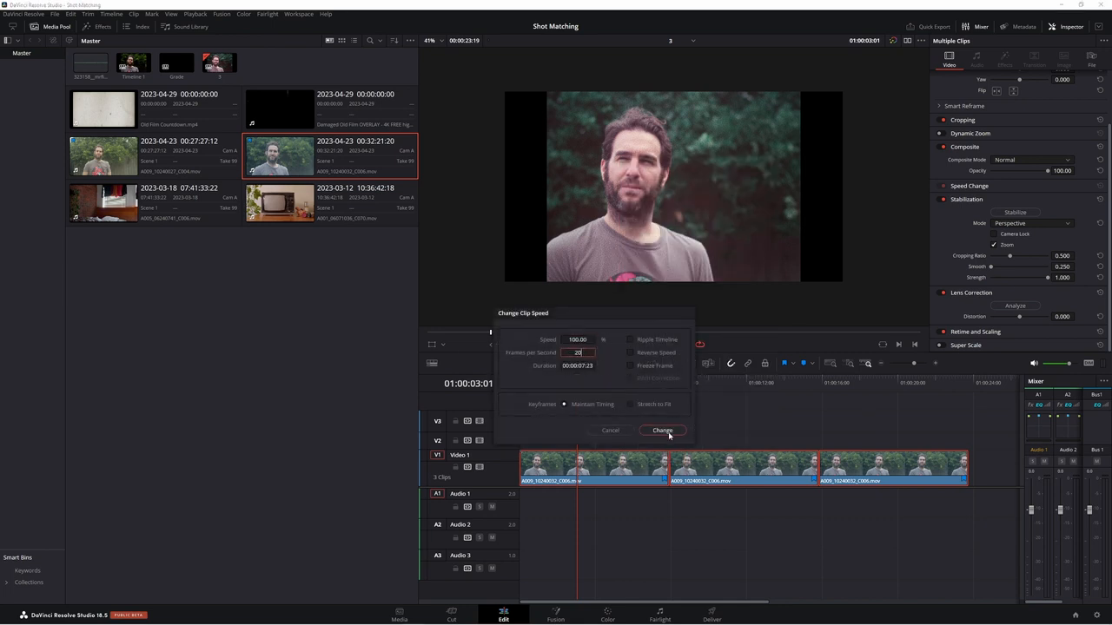
click(662, 431)
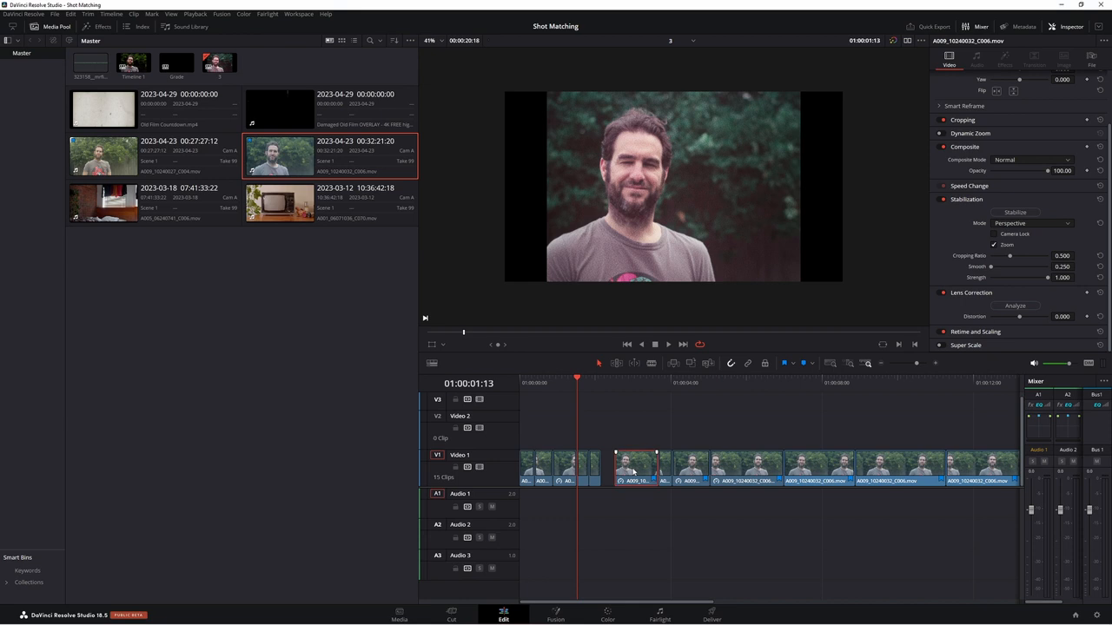
Step: Close the gaps so the retimed 20 fps pieces form one continuous run on Video 1
drag(635, 469, 716, 431)
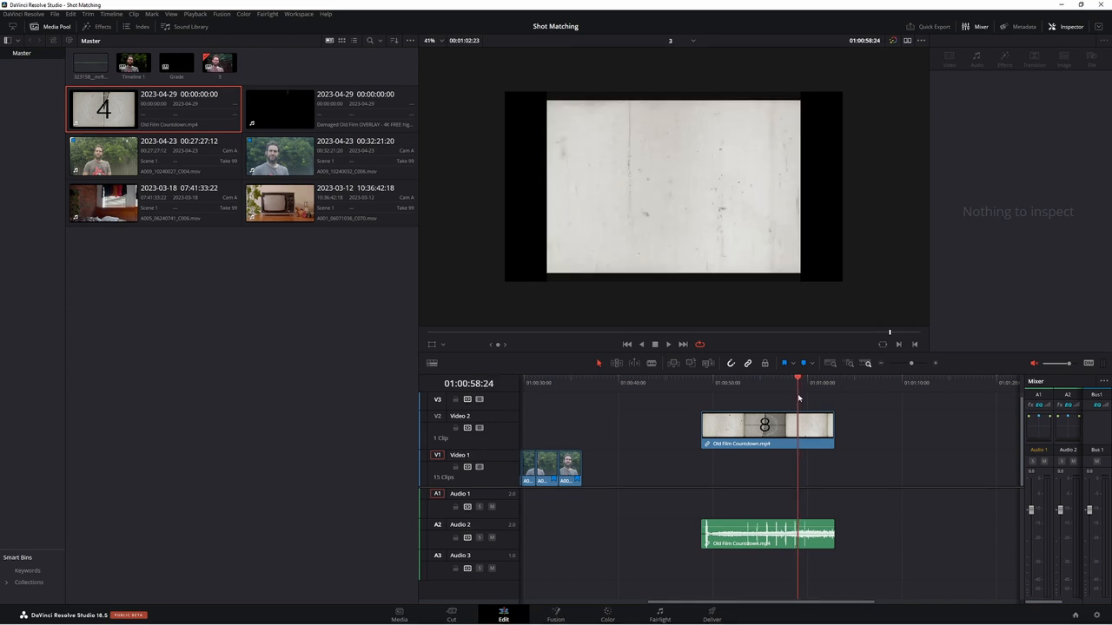
Step: Blend the countdown scratch clip with Color Burn and lower its opacity to about 43
click(747, 363)
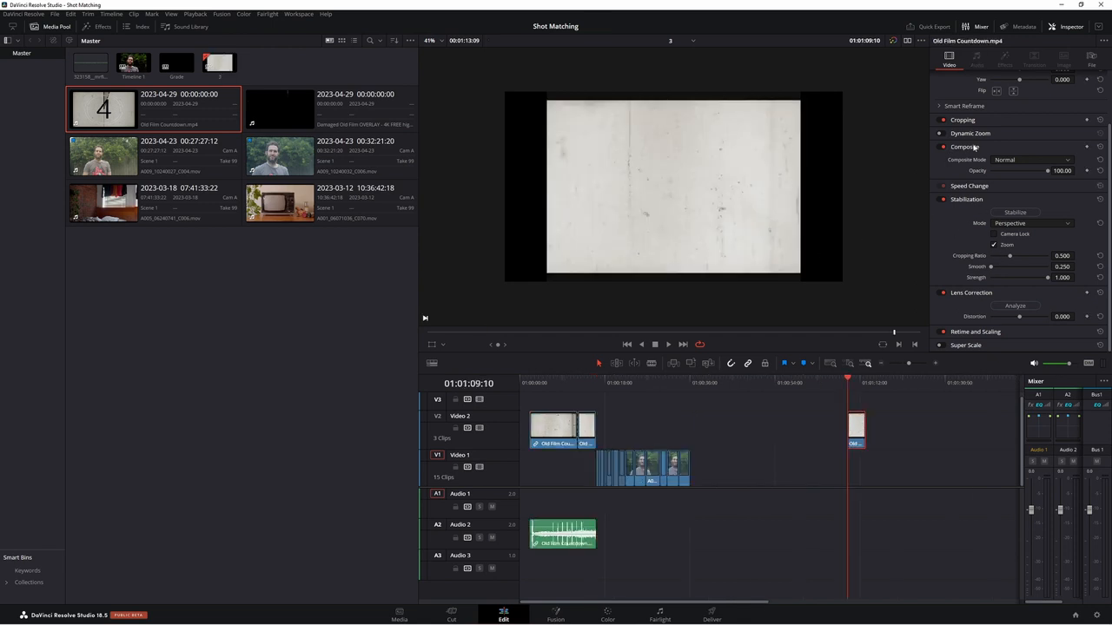
click(1032, 160)
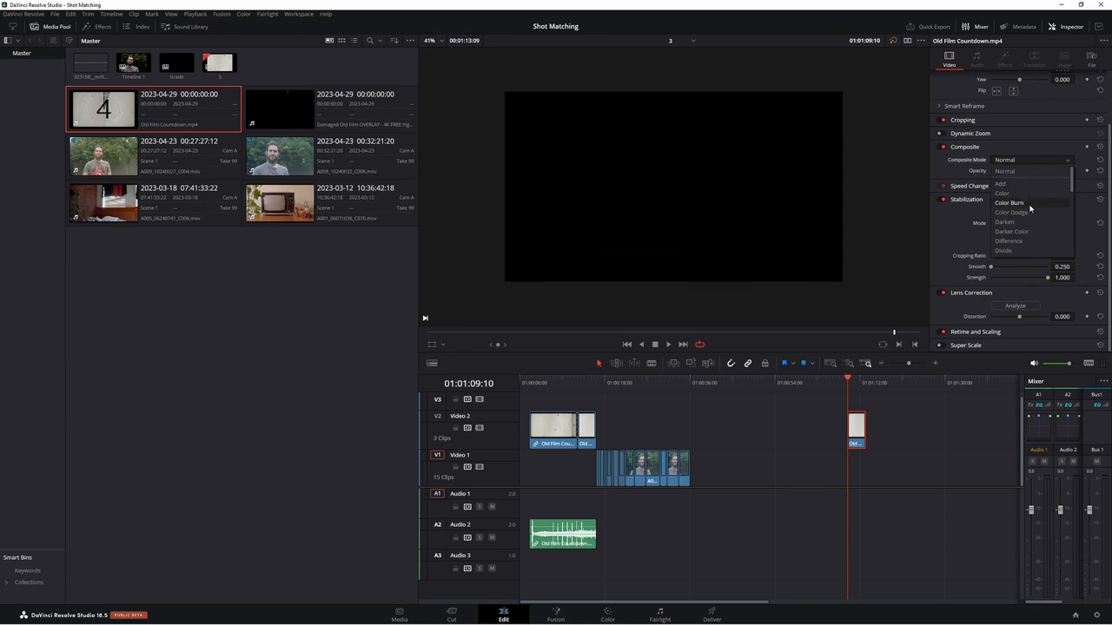
click(1010, 201)
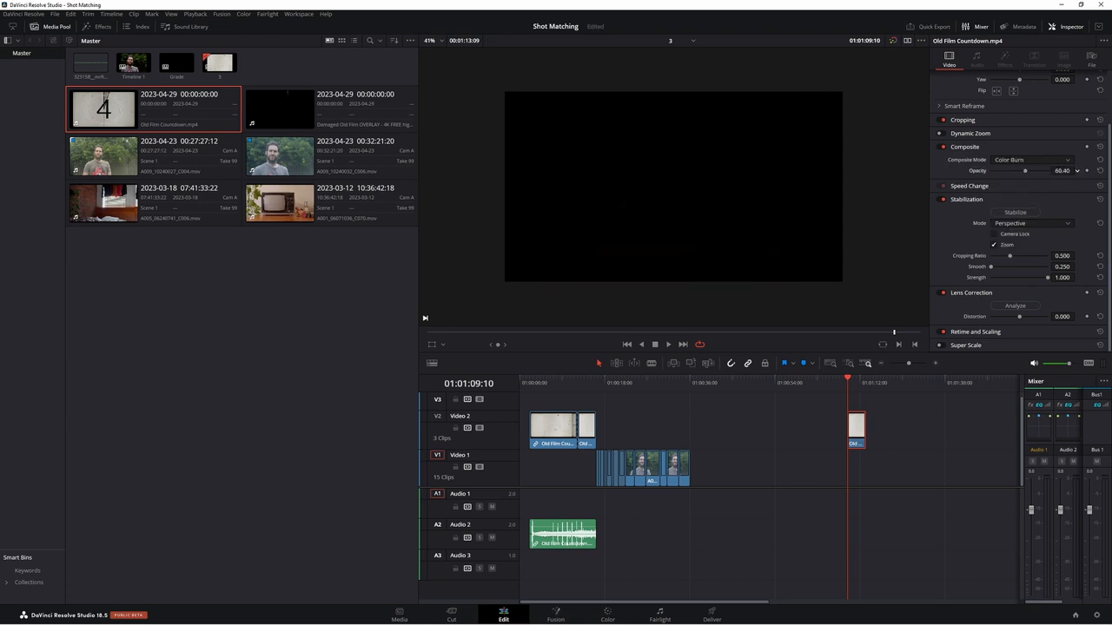
drag(1025, 170, 1004, 171)
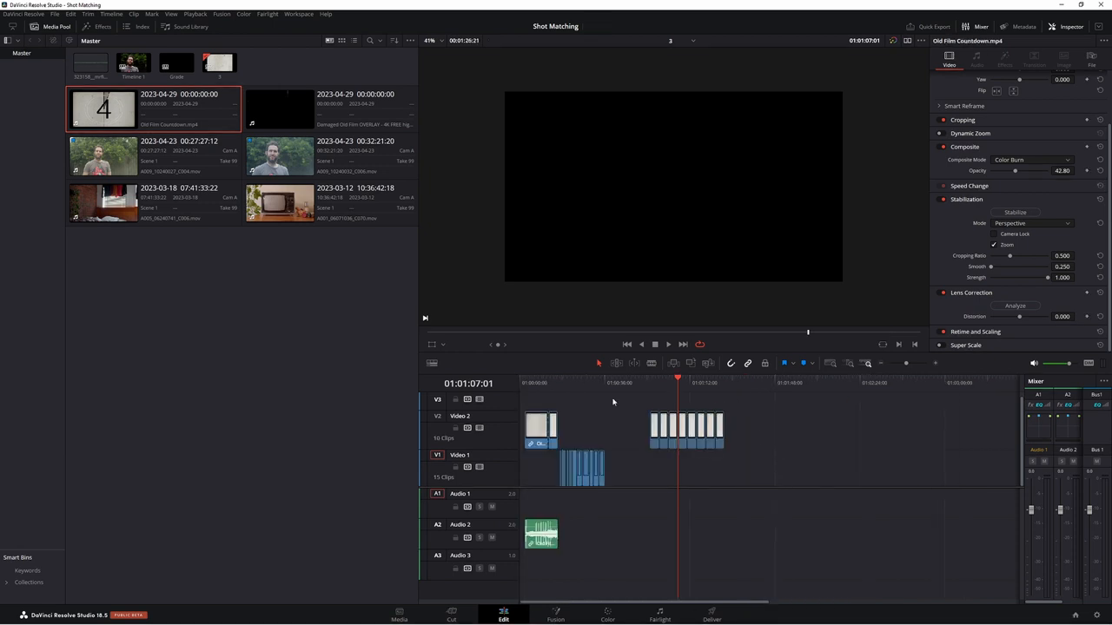
Step: Merge the selected scratch pieces into a new compound clip named Overlay
right_click(686, 426)
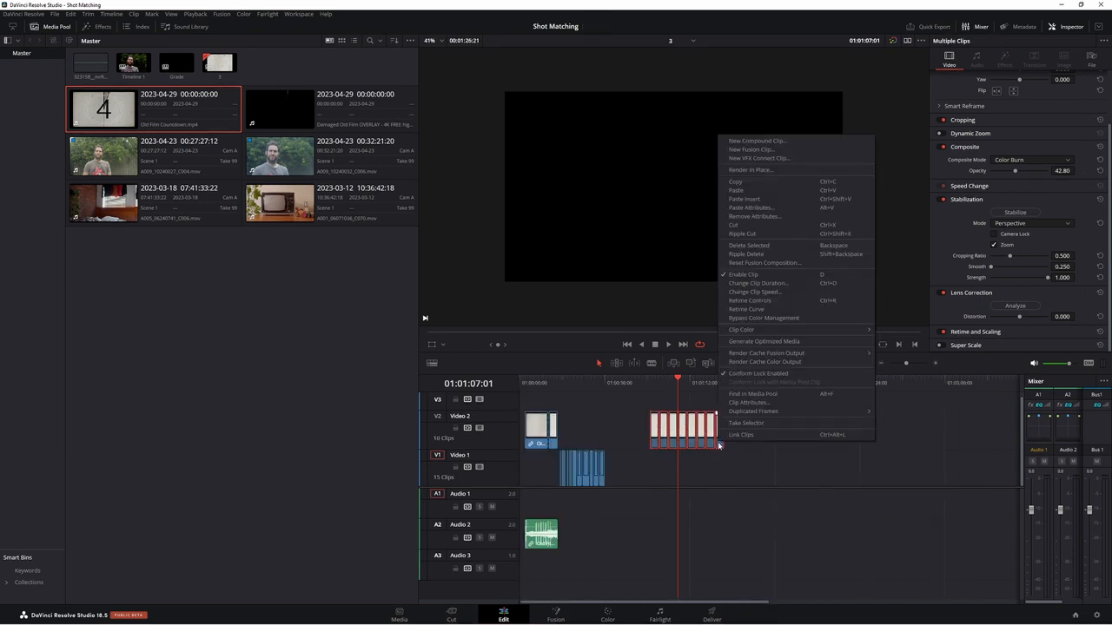
click(757, 141)
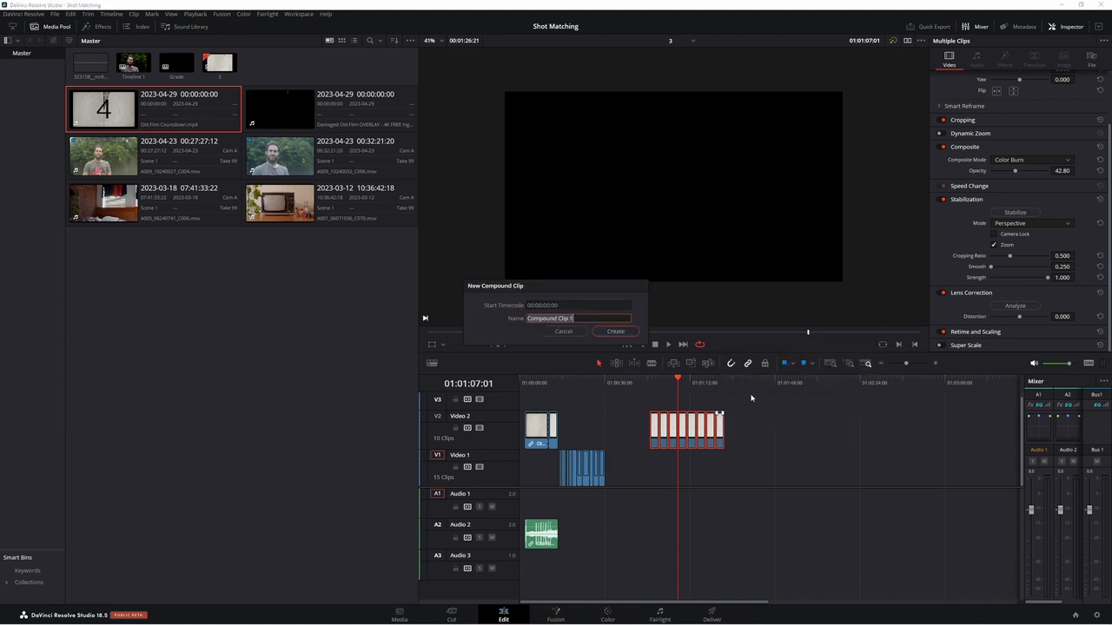
text(Overlay)
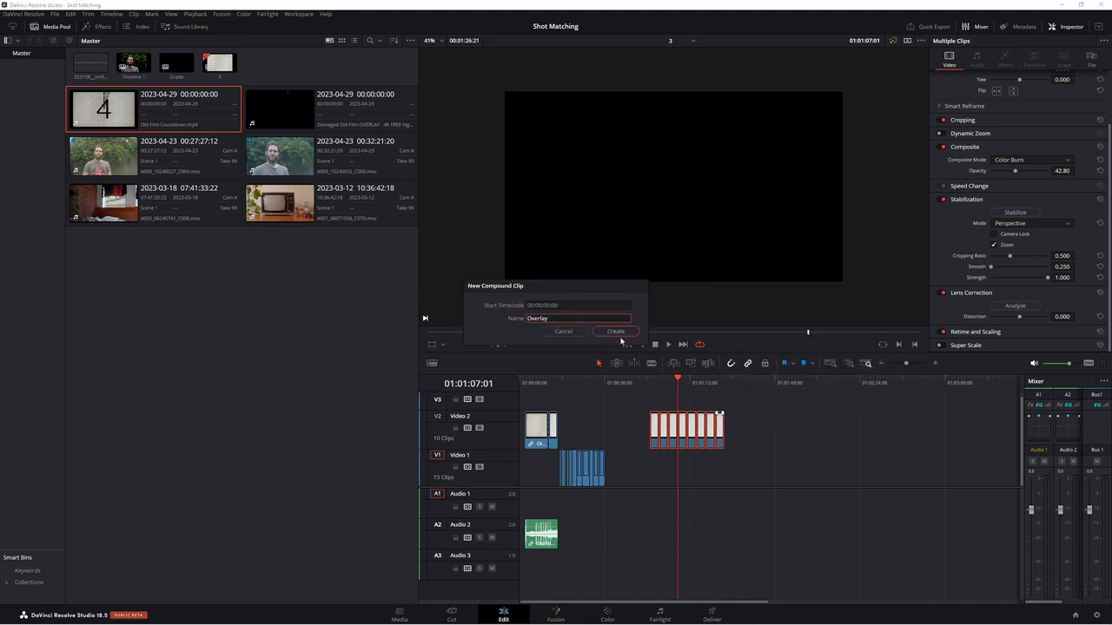
click(615, 330)
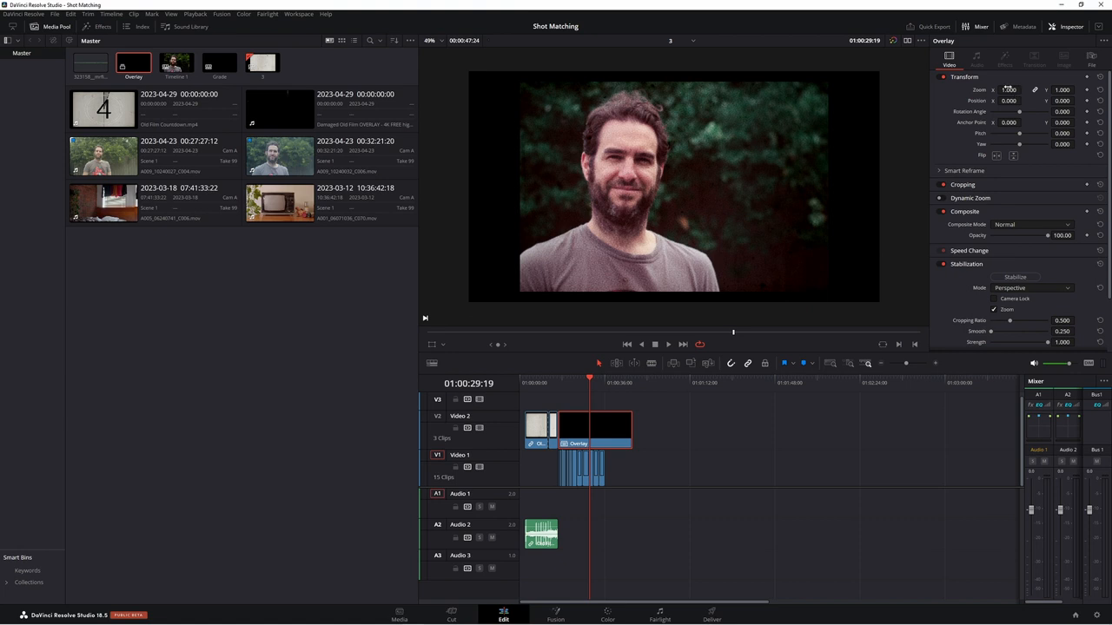
Step: Slightly raise the Overlay clip's Zoom and set its Composite Mode to Color Burn
click(1010, 90)
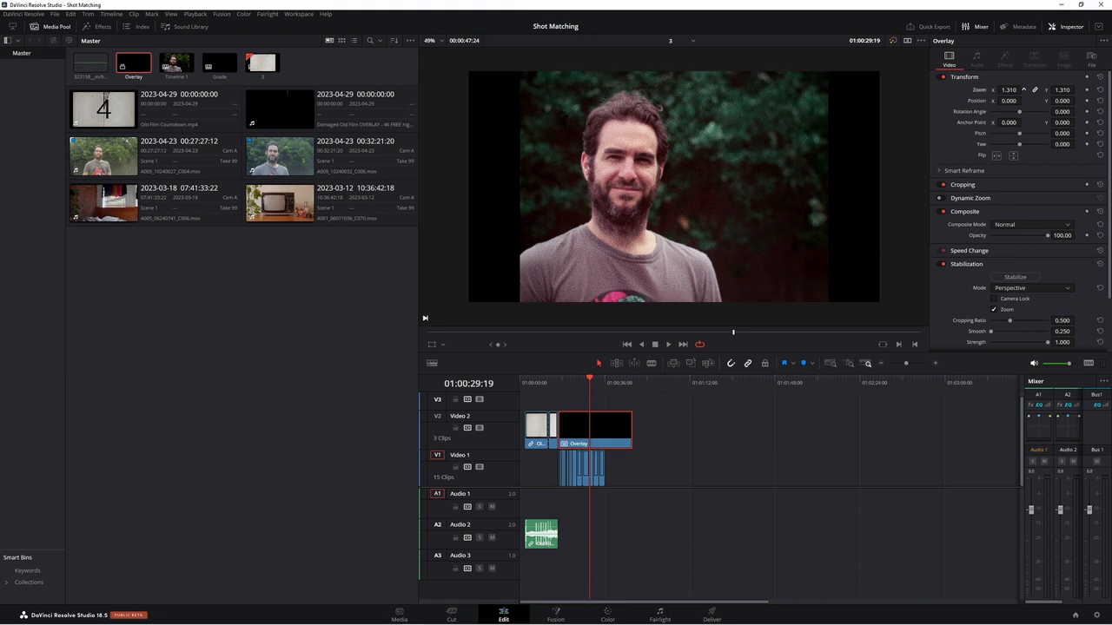
click(1032, 224)
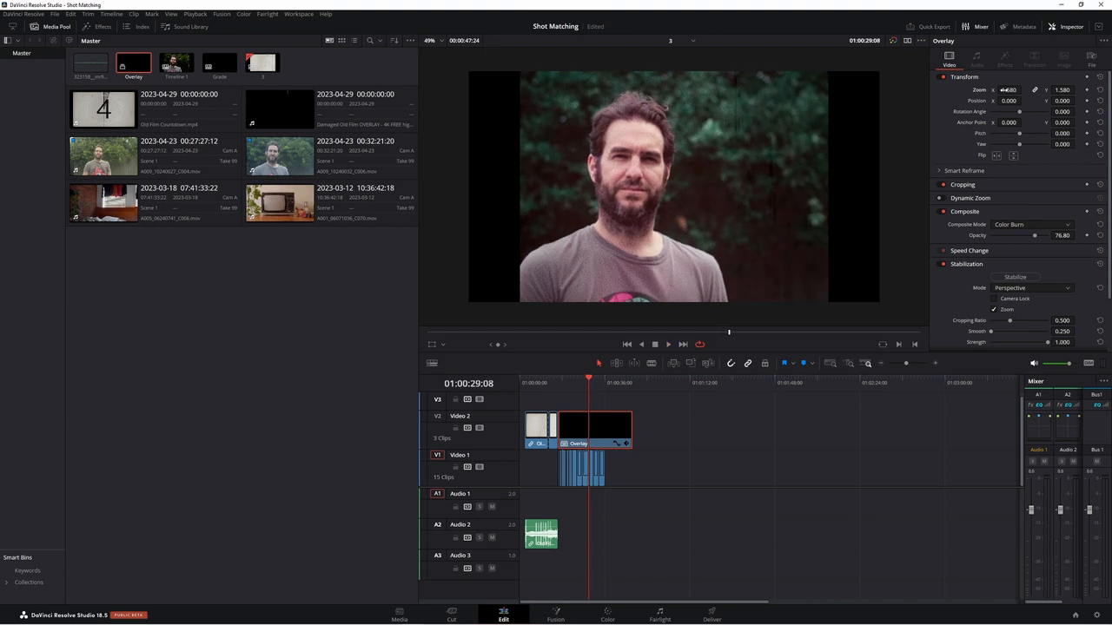
click(608, 615)
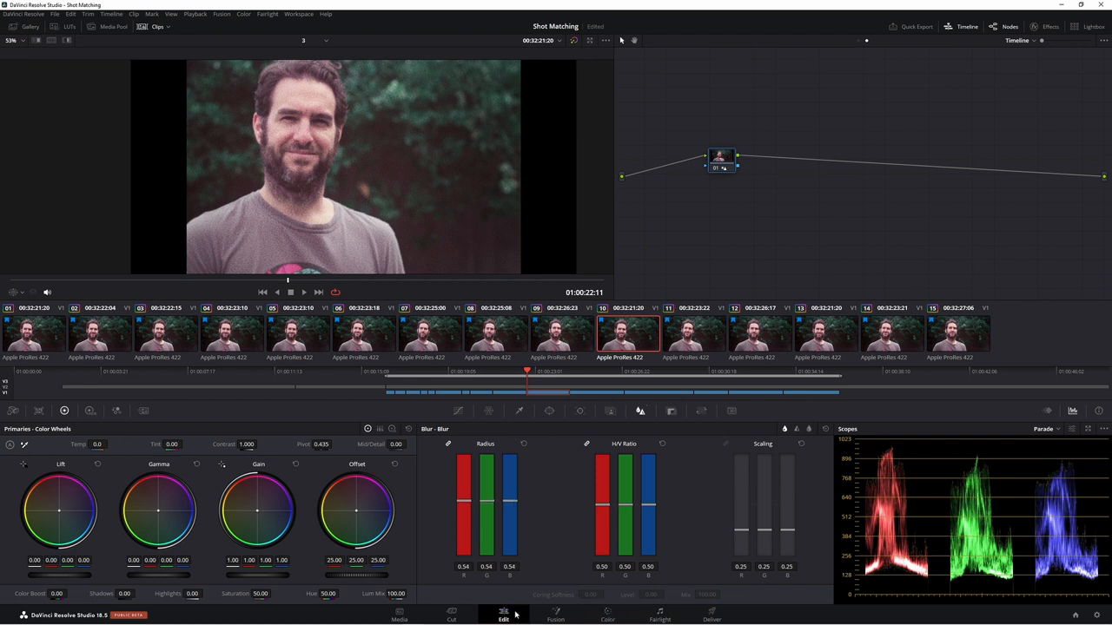
click(504, 615)
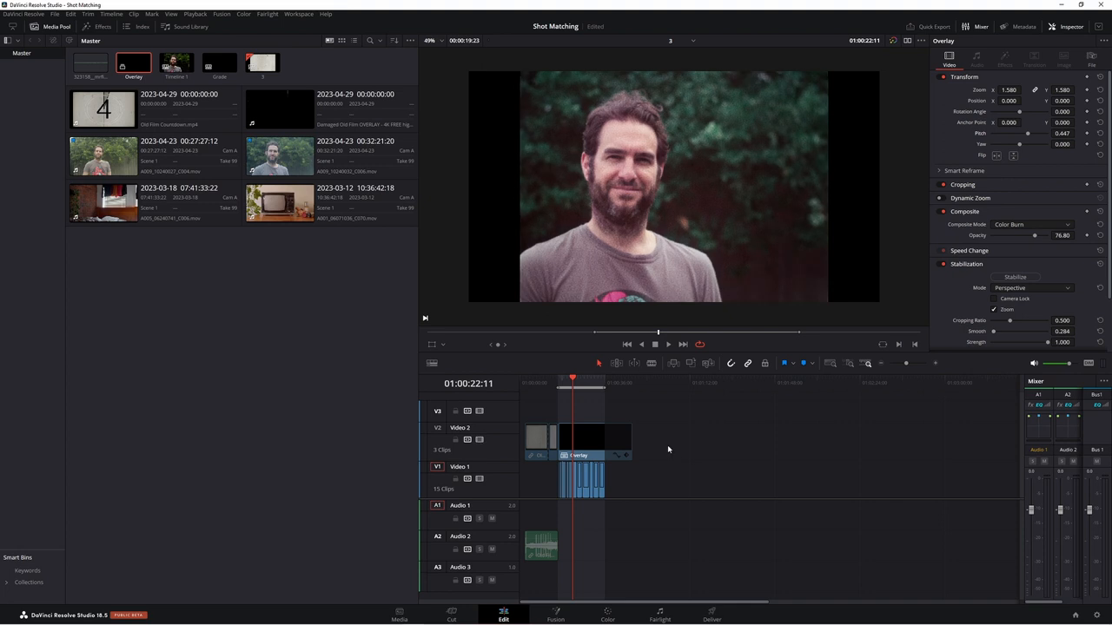